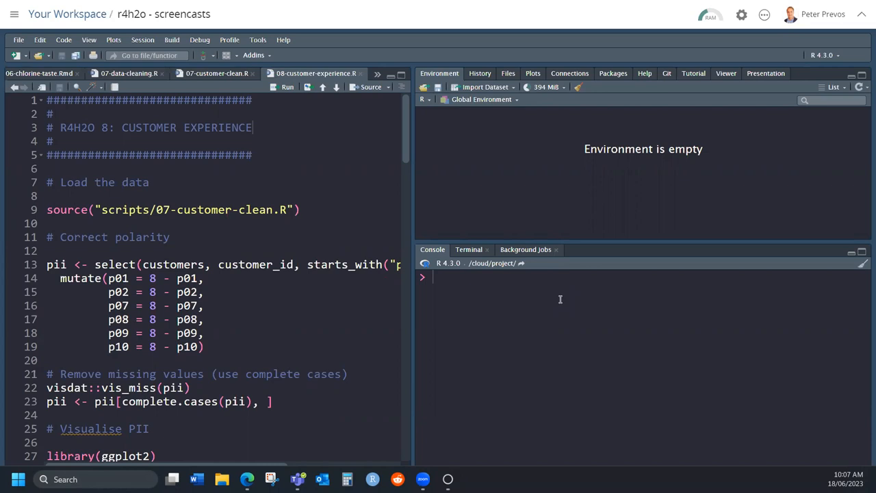
{"action": "mouse_move", "coordinate": [498, 189]}
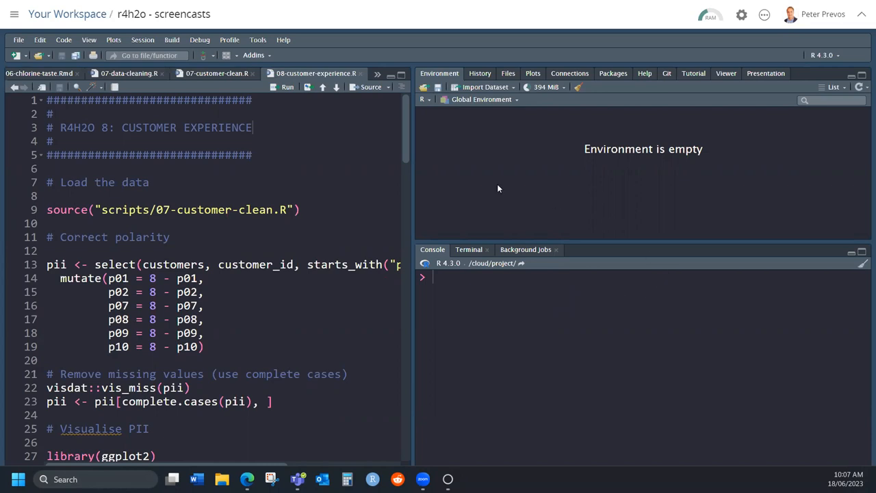
{"action": "mouse_move", "coordinate": [290, 78]}
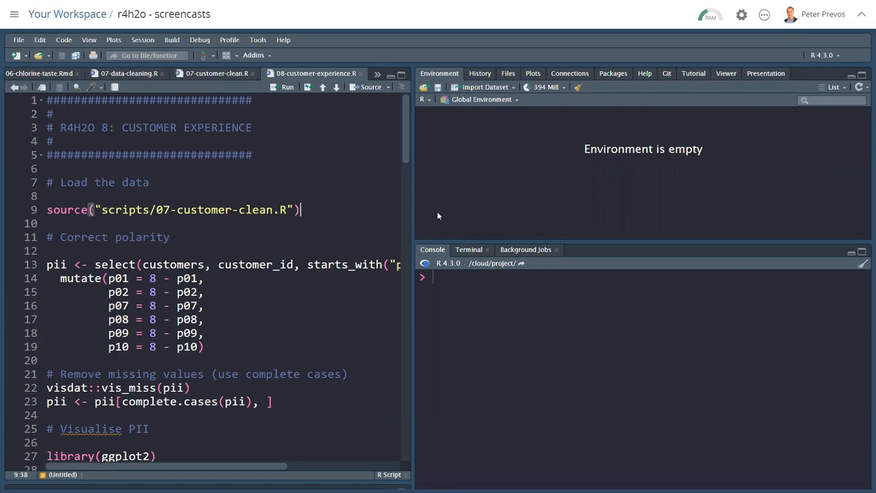
Source the cleaned customers data (491 obs, 32 vars) and scroll its p01–p10 columns
{"action": "left_click", "coordinate": [287, 87]}
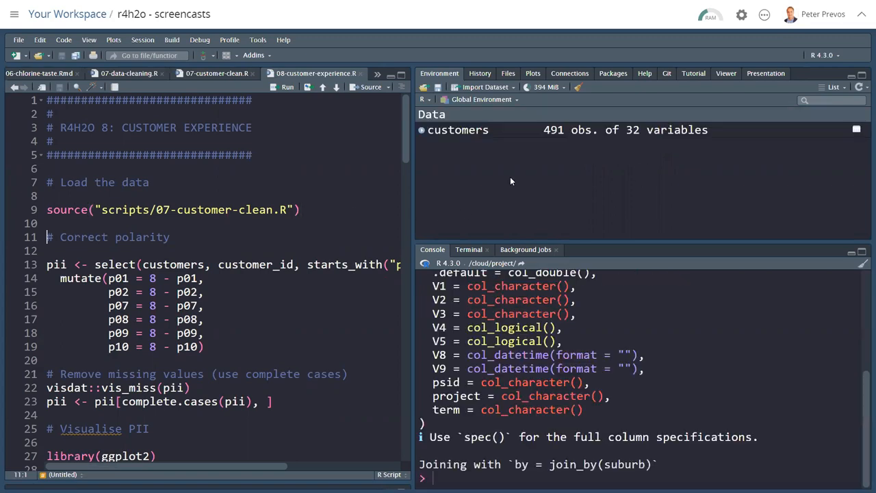
{"action": "mouse_move", "coordinate": [465, 150]}
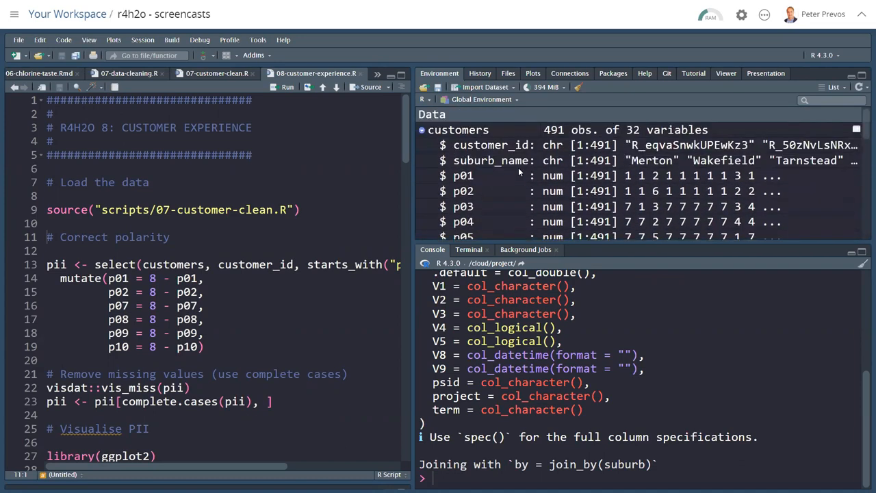
{"action": "mouse_move", "coordinate": [508, 160]}
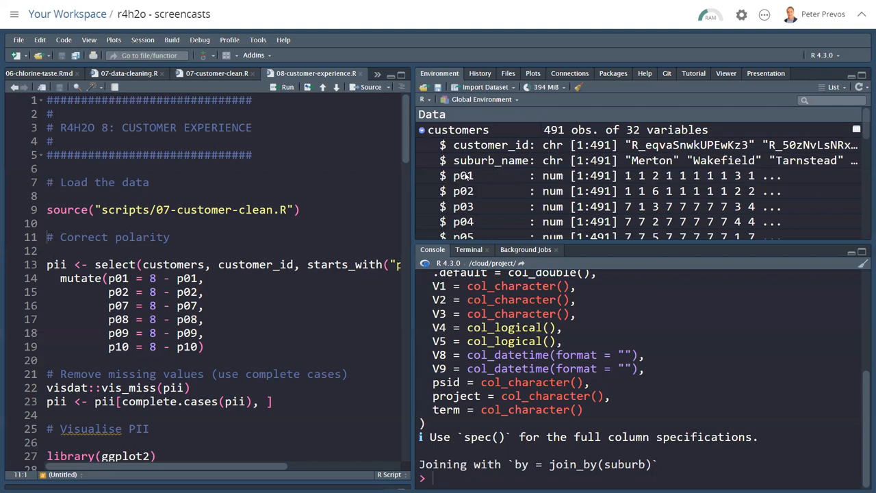
{"action": "scroll", "scroll_direction": "down", "scroll_amount": 3}
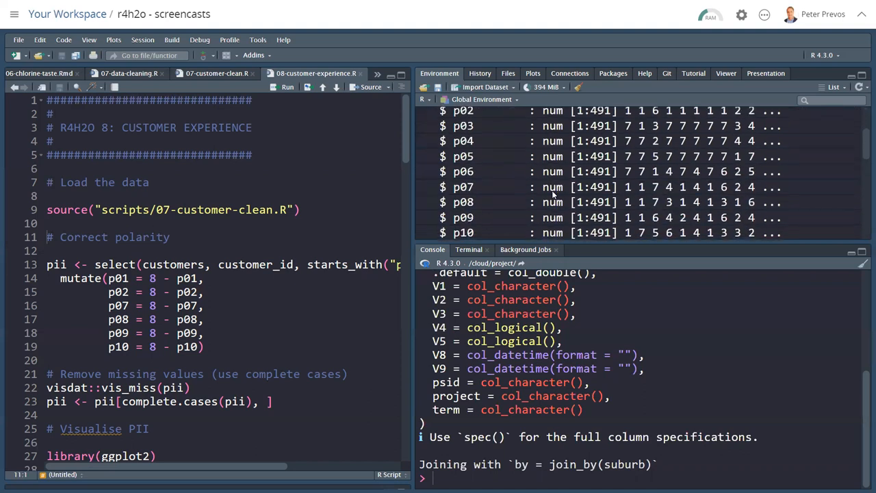
{"action": "scroll", "scroll_direction": "down", "scroll_amount": 3}
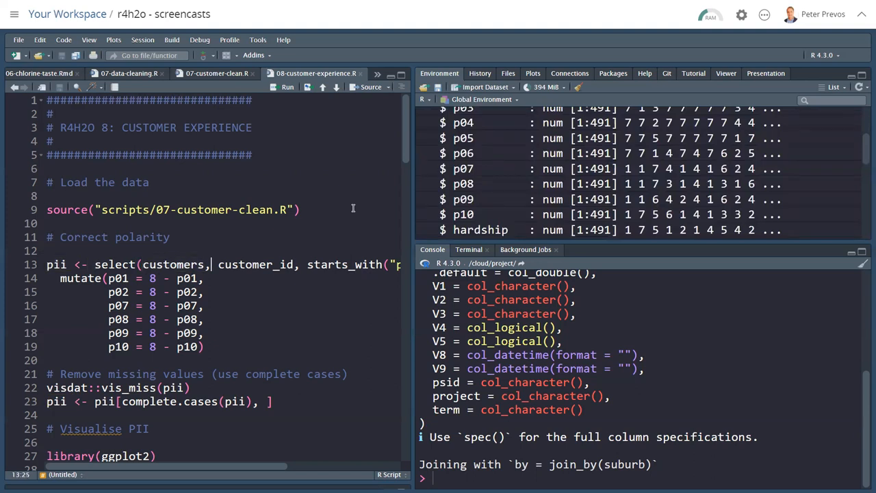
Build pii from customer_id and p items, reversing p01, p02, p07, p08, p09 and p10
{"action": "double_click", "coordinate": [257, 265]}
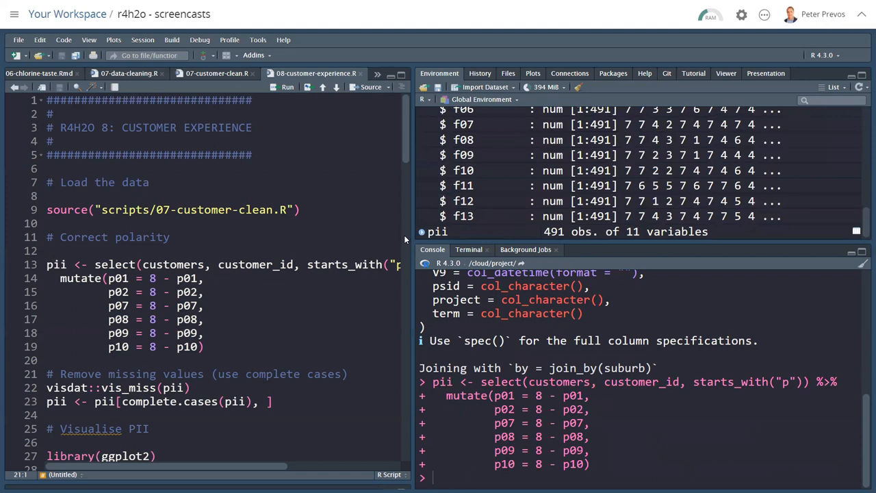
{"action": "scroll", "scroll_direction": "up", "scroll_amount": 3}
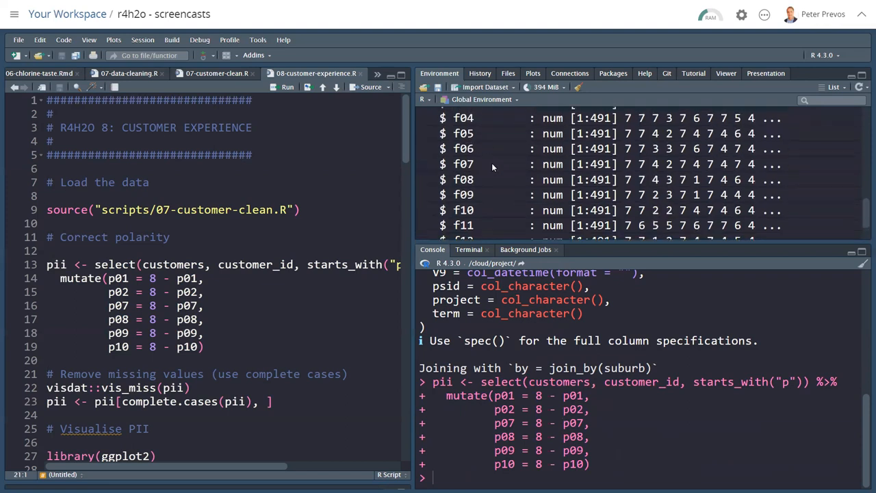
{"action": "scroll", "scroll_direction": "up", "scroll_amount": 3}
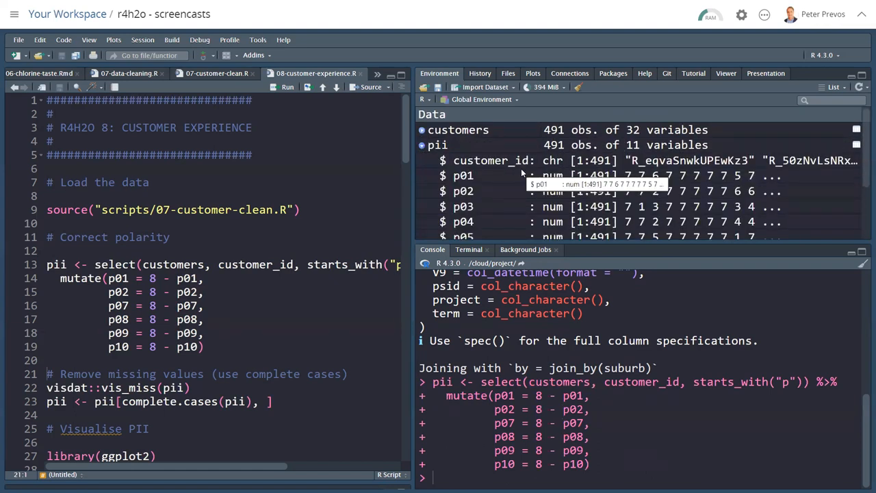
{"action": "scroll", "scroll_direction": "down", "scroll_amount": 3}
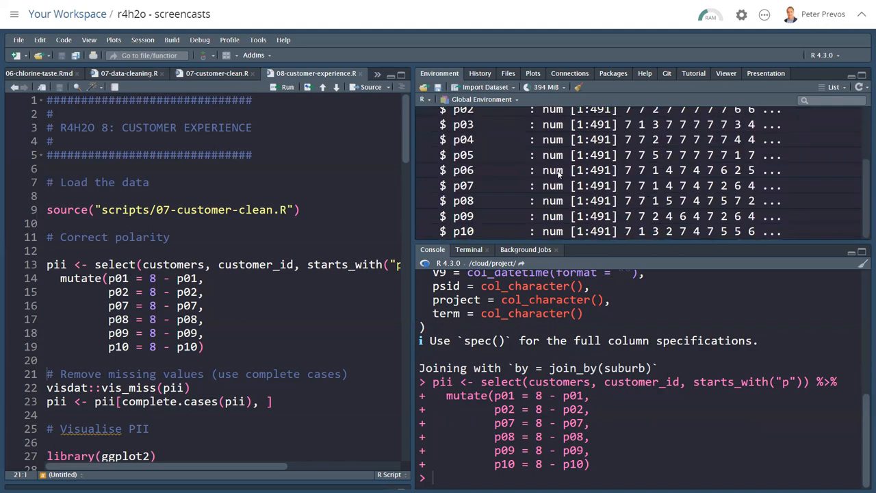
Plot vis_miss(pii), drop incomplete cases, and re-plot to confirm 100% present
{"action": "left_click", "coordinate": [191, 387]}
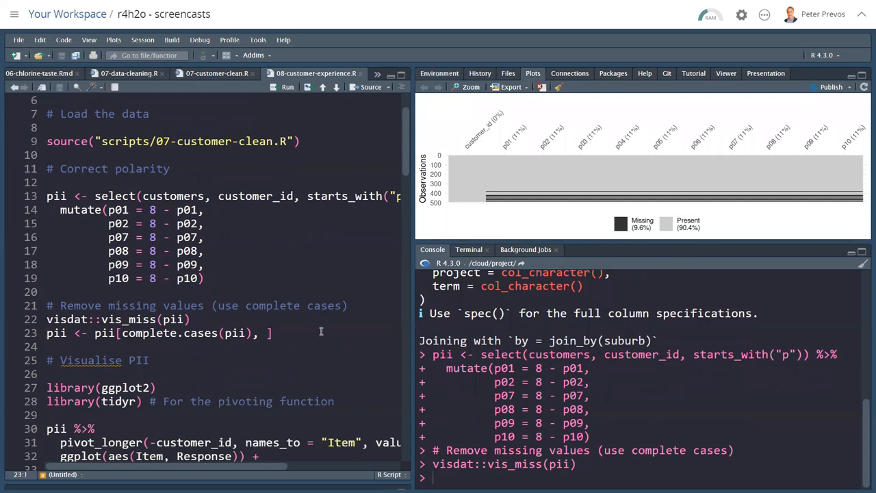
{"action": "mouse_move", "coordinate": [353, 334]}
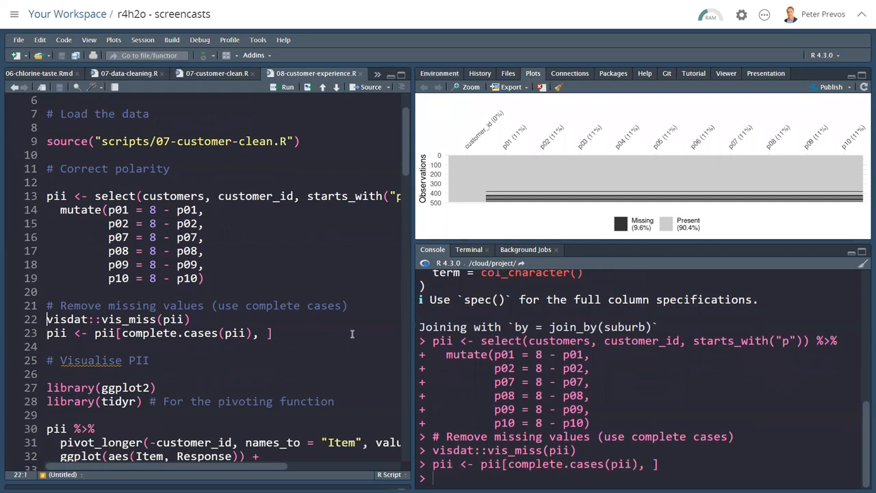
{"action": "left_click", "coordinate": [287, 87]}
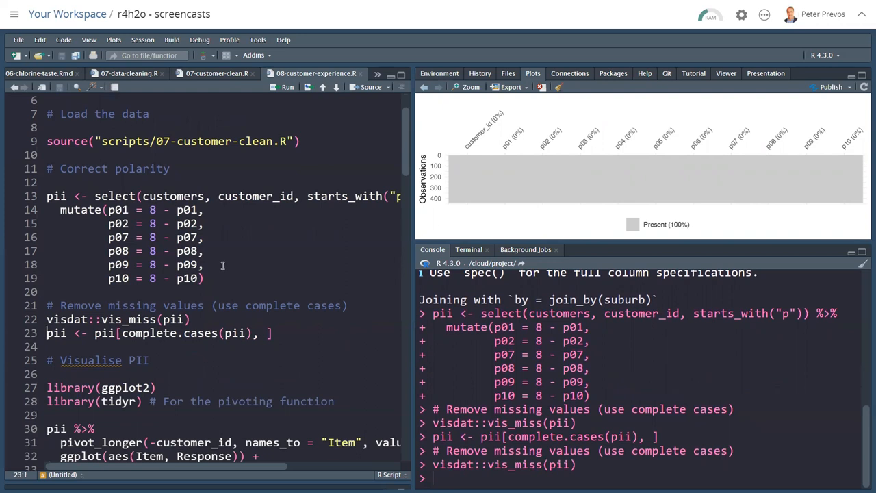
Print pii, break pivot_longer arguments onto lines, and reshape to Item/Response long format
{"action": "scroll", "scroll_direction": "down", "scroll_amount": 3}
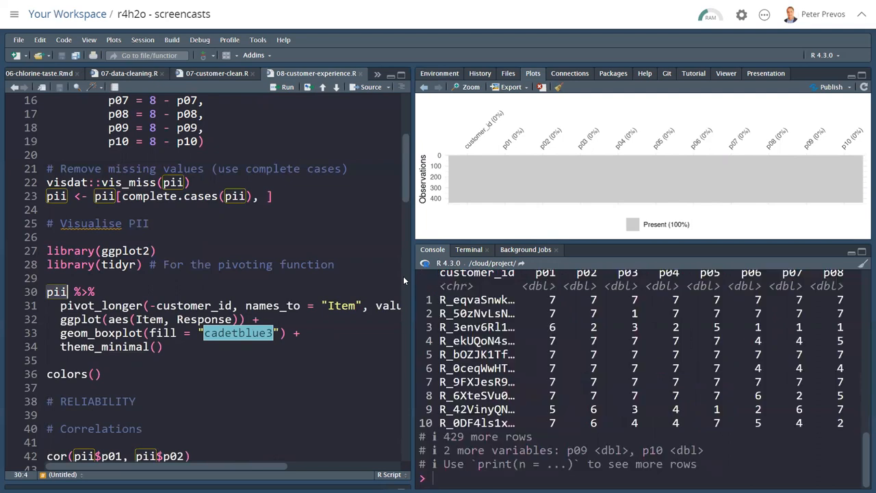
{"action": "mouse_move", "coordinate": [599, 301]}
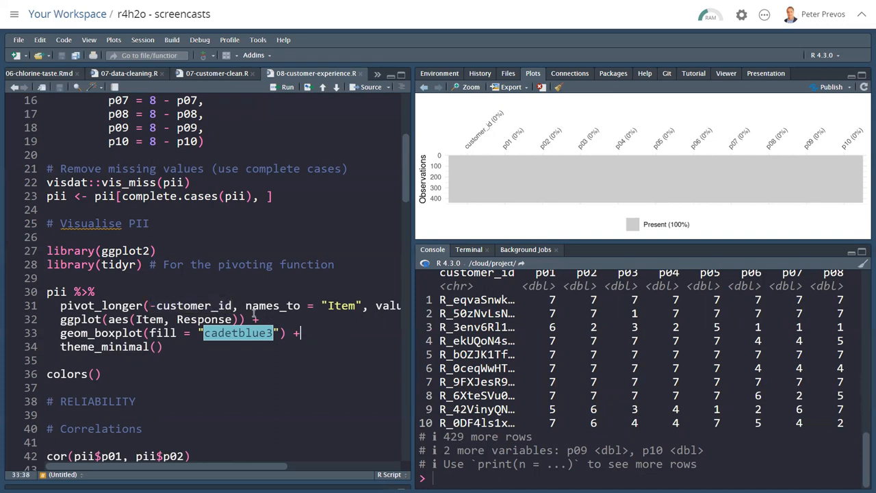
{"action": "key", "text": "Enter"}
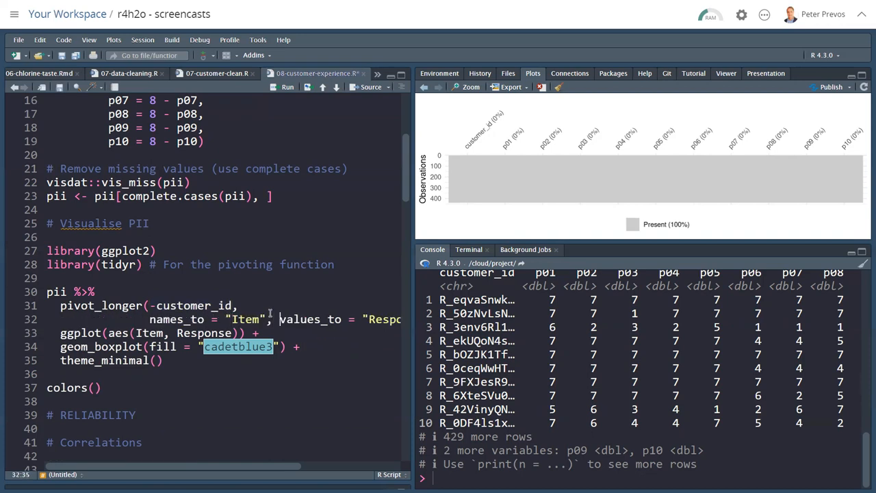
{"action": "key", "text": "enter"}
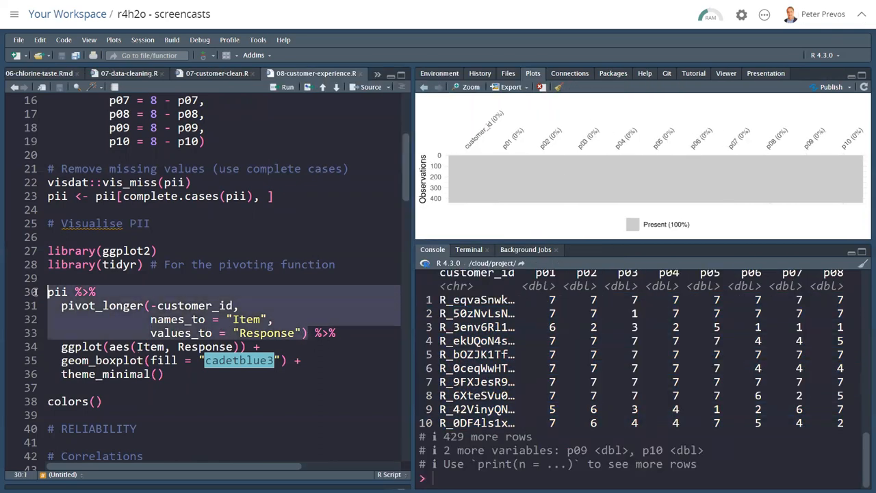
{"action": "left_click", "coordinate": [287, 87]}
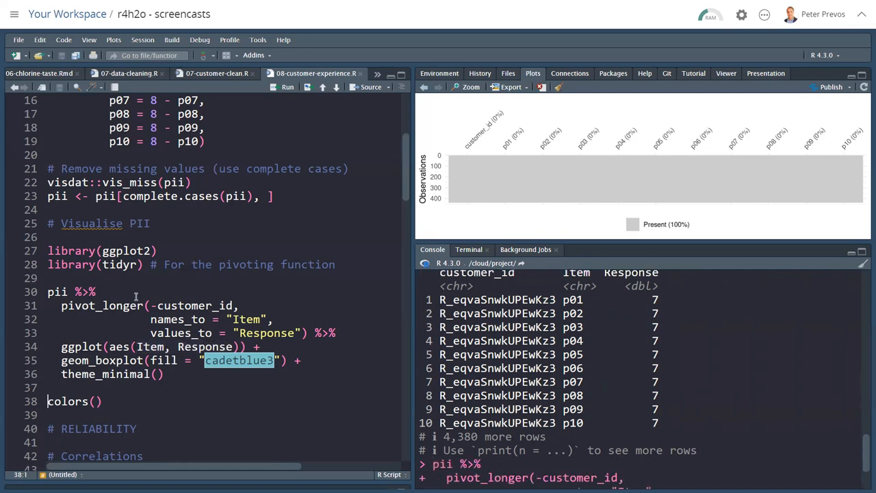
Replace the geom_boxplot fill cadetblue2 with springgreen1 in the pipeline
{"action": "left_click", "coordinate": [287, 87]}
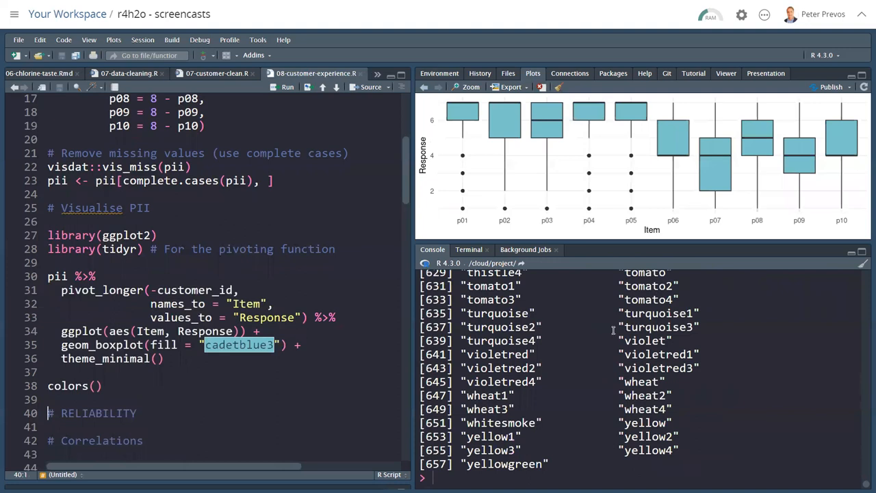
{"action": "scroll", "scroll_direction": "up", "scroll_amount": 3}
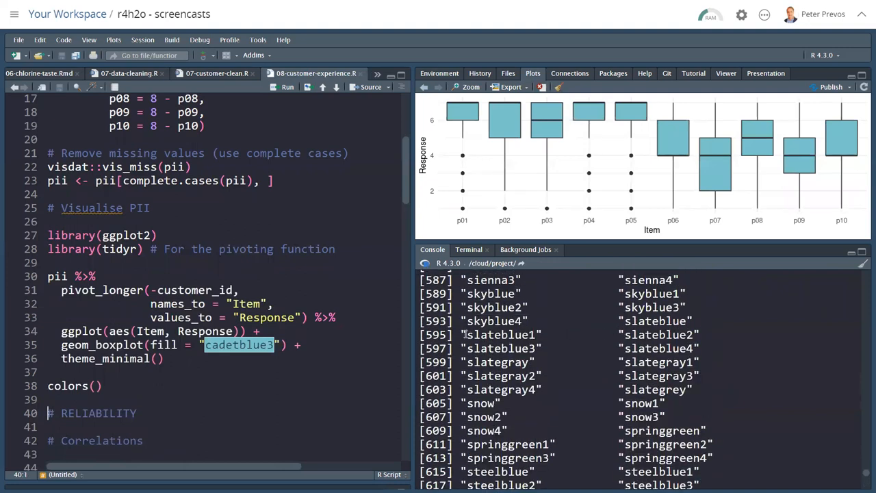
{"action": "double_click", "coordinate": [501, 334]}
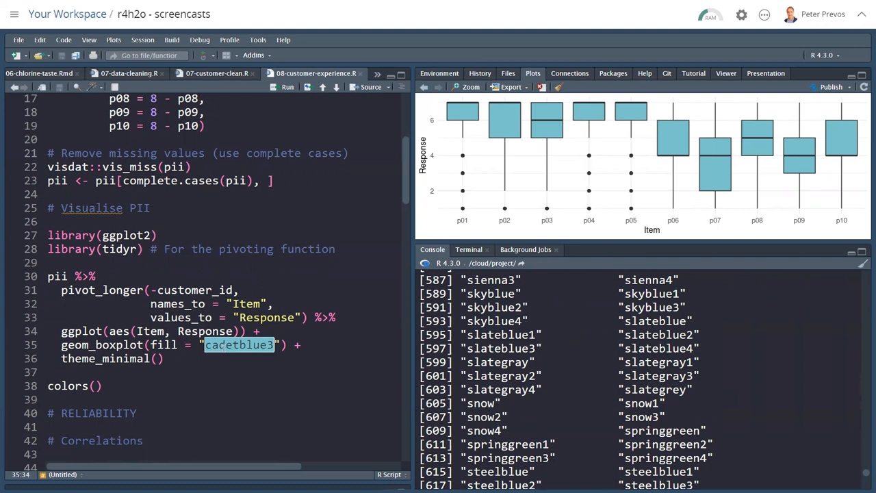
{"action": "type", "text": "springgreen1"}
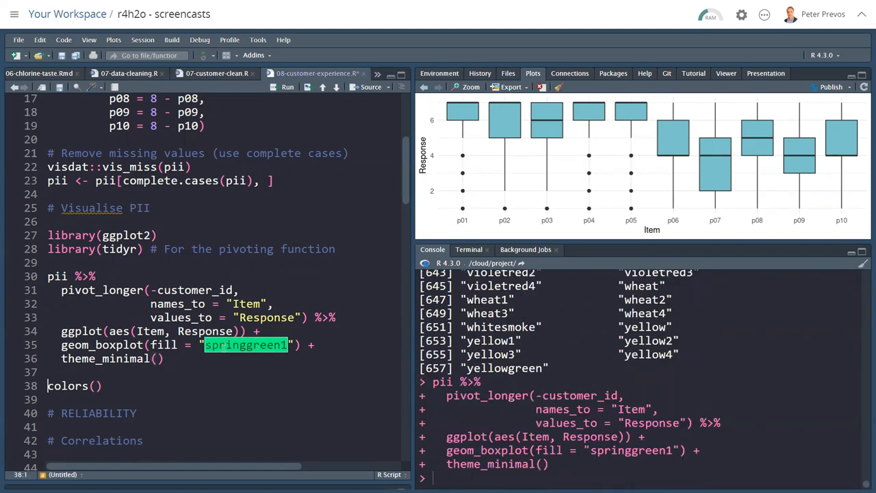
Rerun the pipeline so the p01–p10 boxplot redraws with springgreen1 boxes
{"action": "left_click", "coordinate": [286, 88]}
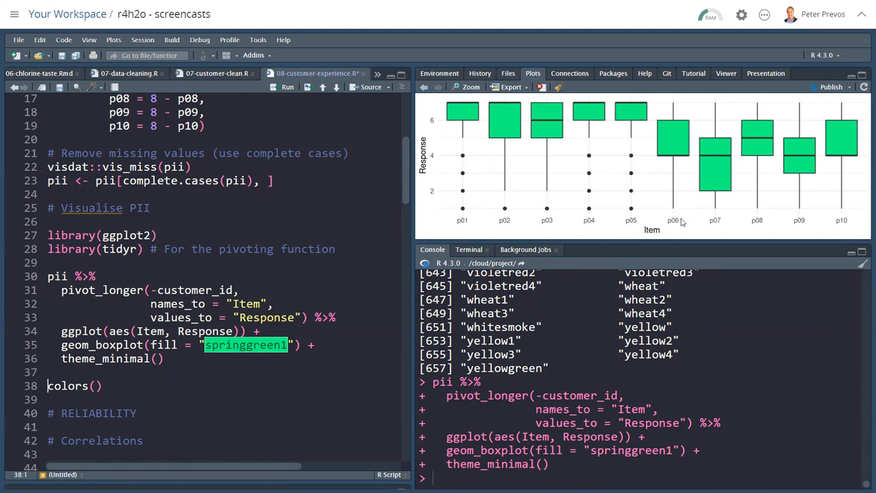
{"action": "mouse_move", "coordinate": [613, 200]}
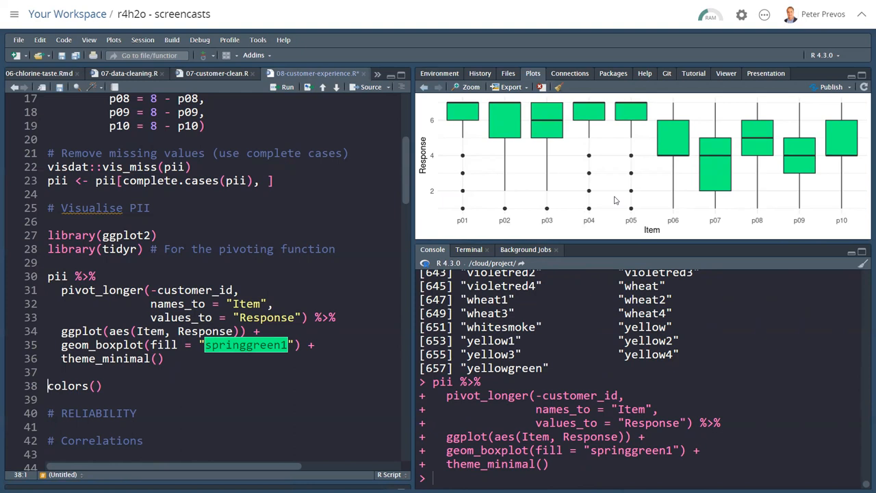
{"action": "mouse_move", "coordinate": [245, 225]}
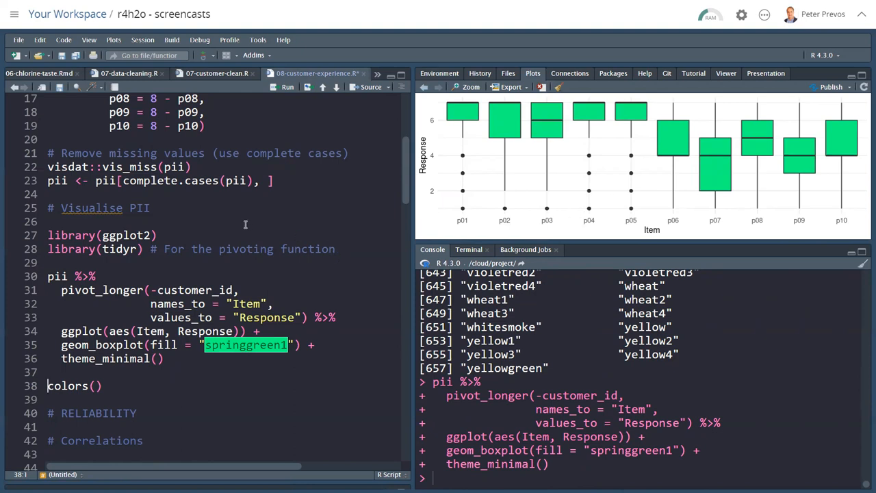
Compute cor(pii$p01, pii$p02), giving 0.658
{"action": "scroll", "scroll_direction": "down", "scroll_amount": 3}
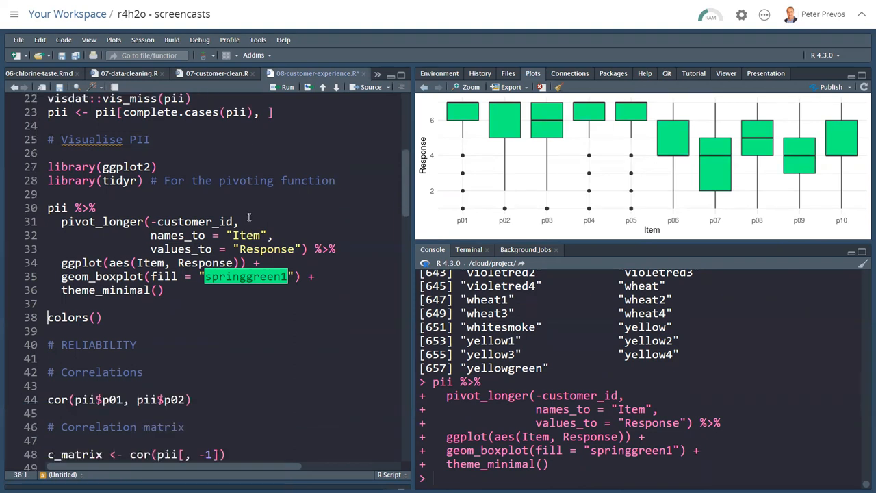
{"action": "scroll", "scroll_direction": "down", "scroll_amount": 3}
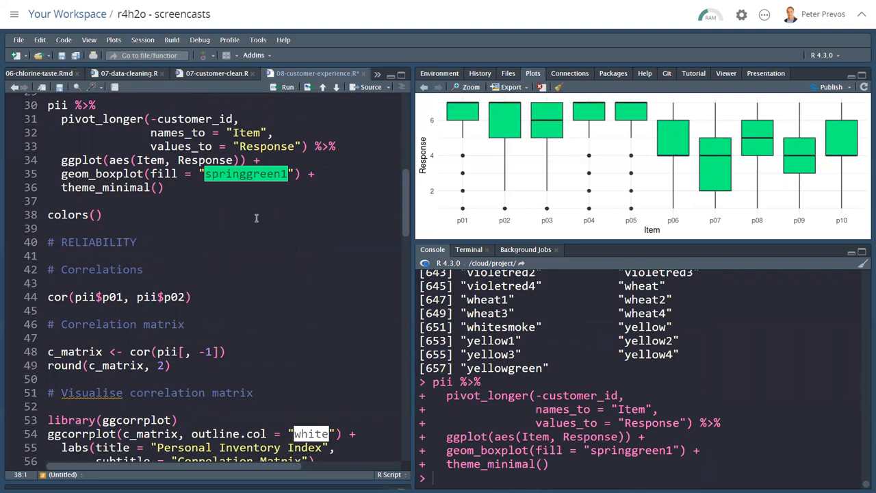
{"action": "left_click", "coordinate": [194, 296]}
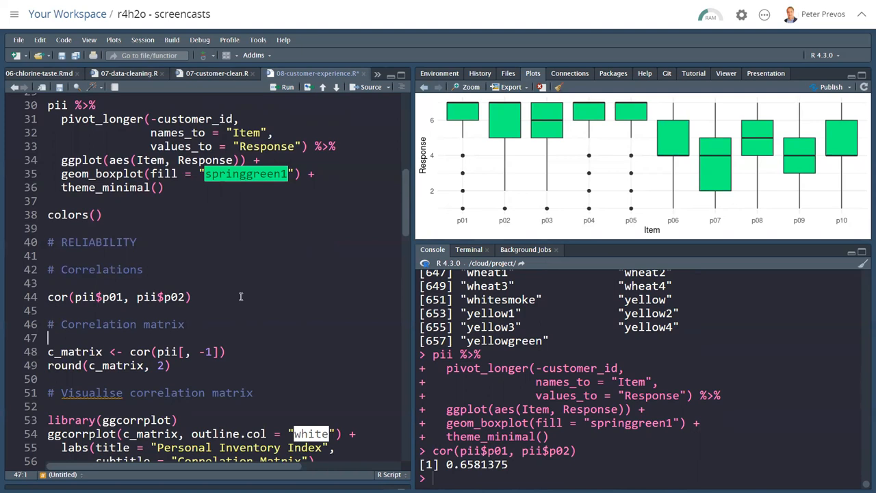
Build c_matrix from all items and print it rounded to two decimals
{"action": "left_click", "coordinate": [47, 350]}
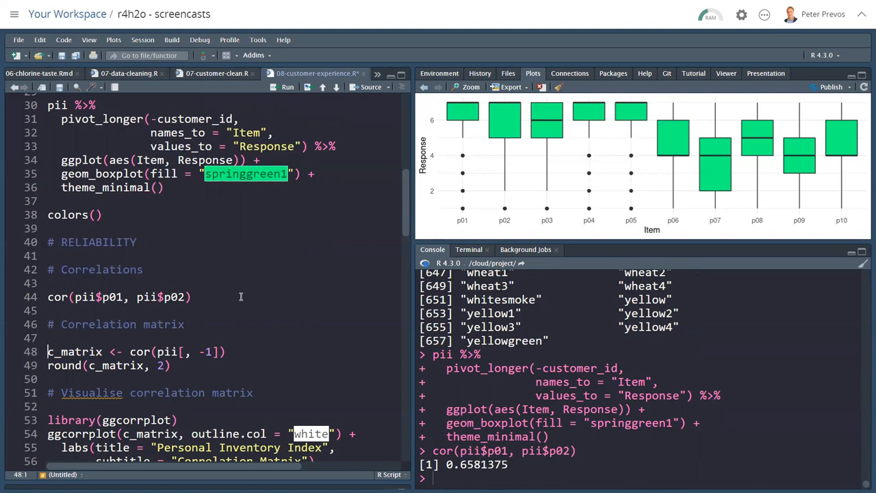
{"action": "left_click", "coordinate": [288, 88]}
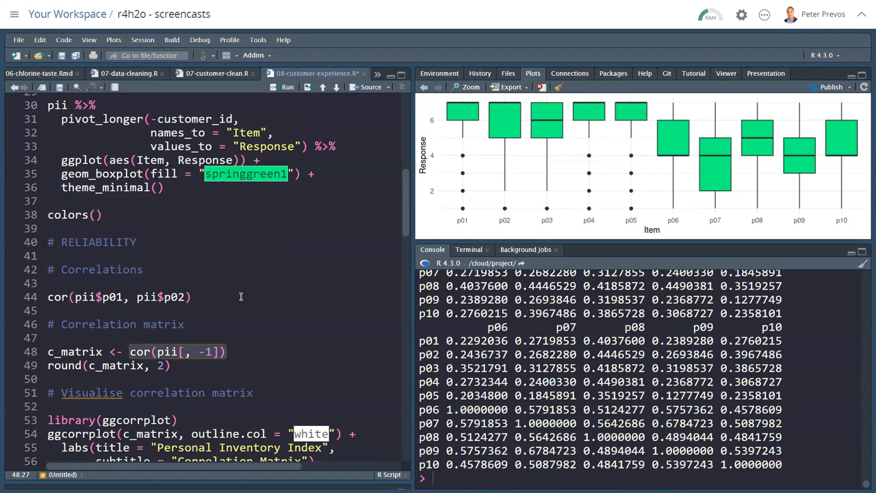
{"action": "left_click", "coordinate": [287, 88]}
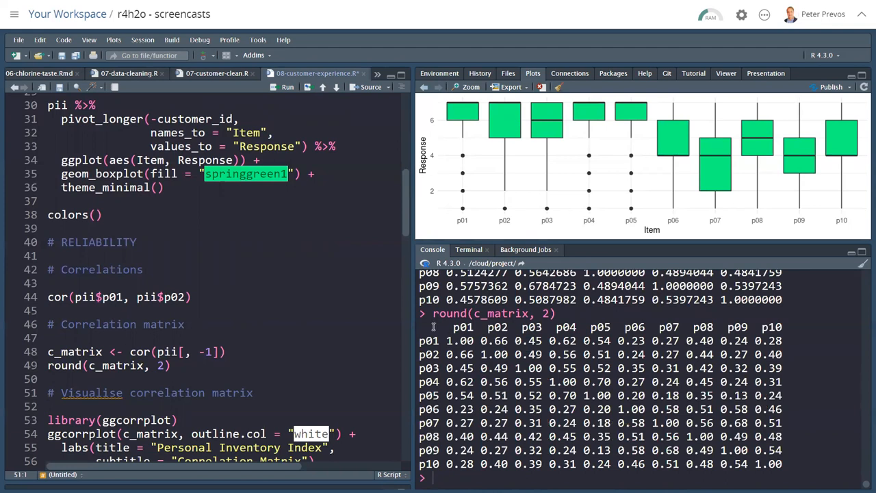
{"action": "left_click_drag", "start_coordinate": [431, 327], "coordinate": [783, 463]}
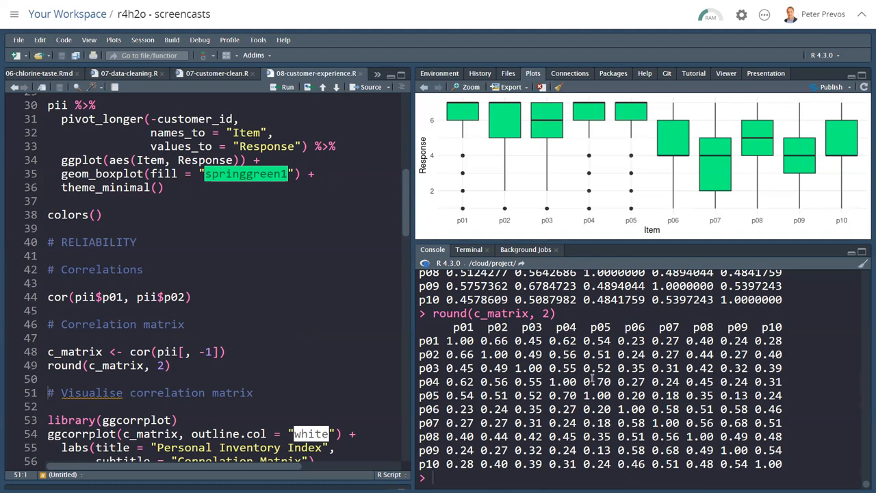
{"action": "scroll", "scroll_direction": "down", "scroll_amount": 3}
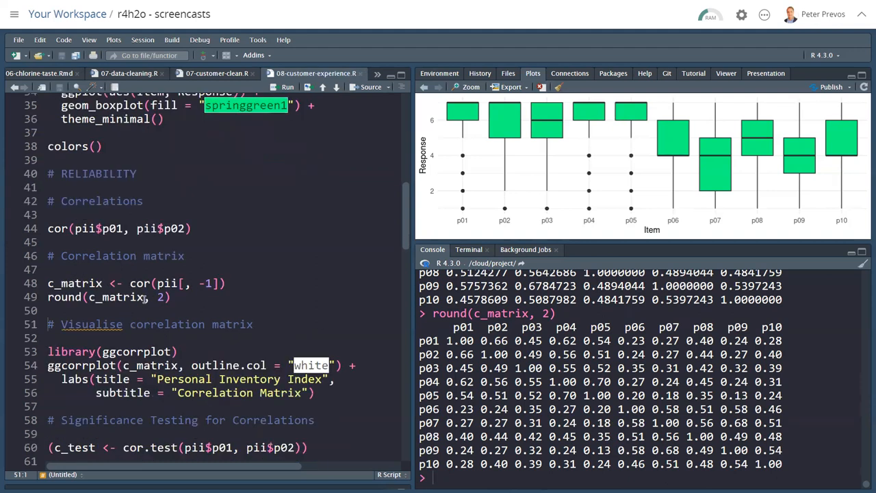
{"action": "scroll", "scroll_direction": "down", "scroll_amount": 3}
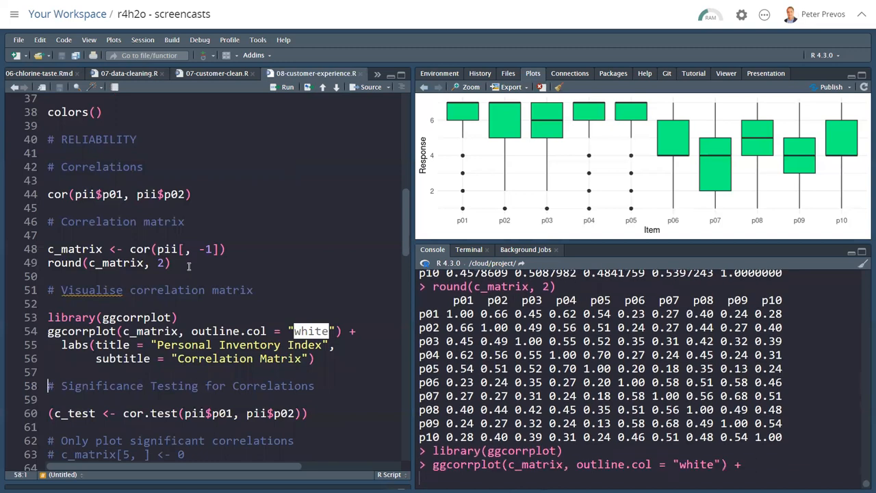
{"action": "left_click", "coordinate": [287, 88]}
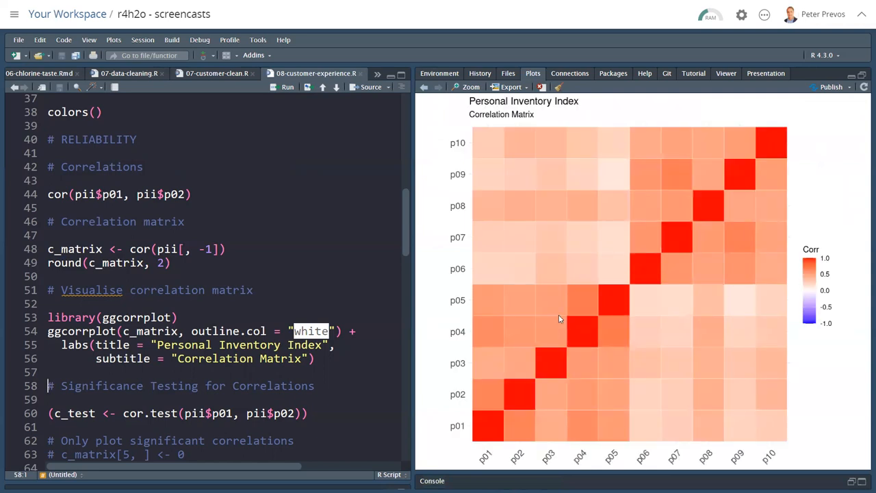
{"action": "mouse_move", "coordinate": [834, 279]}
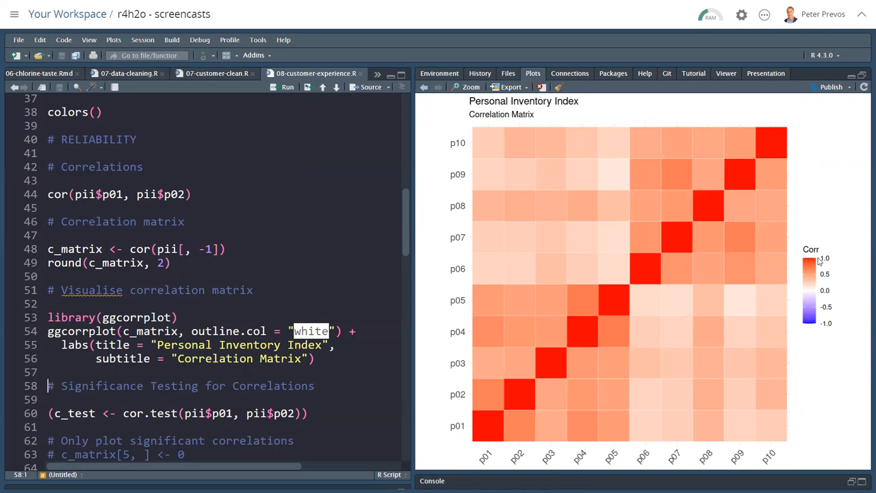
{"action": "mouse_move", "coordinate": [690, 238]}
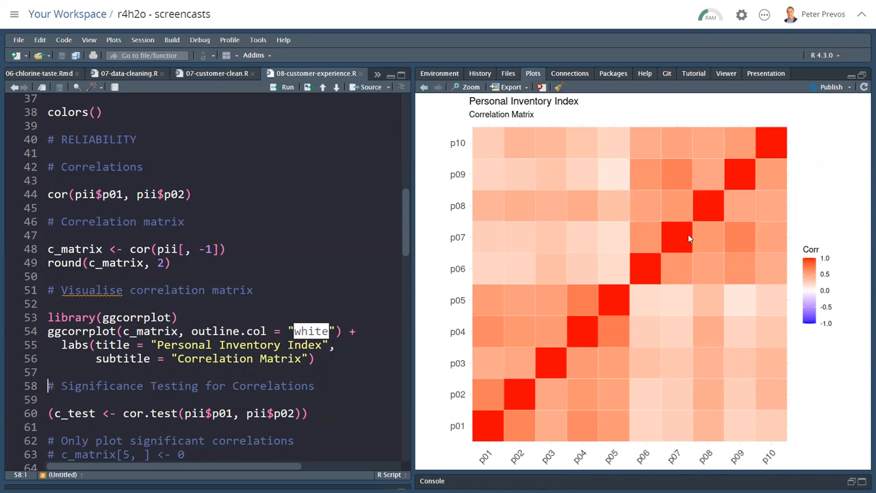
{"action": "mouse_move", "coordinate": [758, 156]}
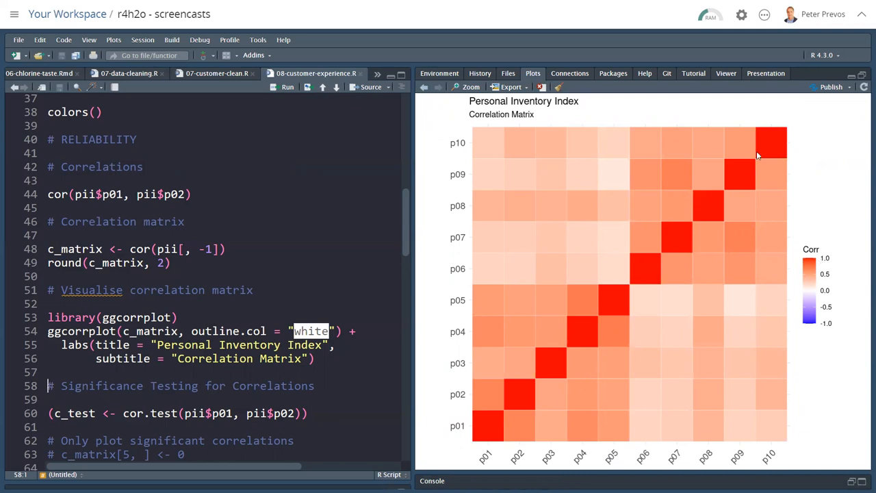
{"action": "mouse_move", "coordinate": [764, 152]}
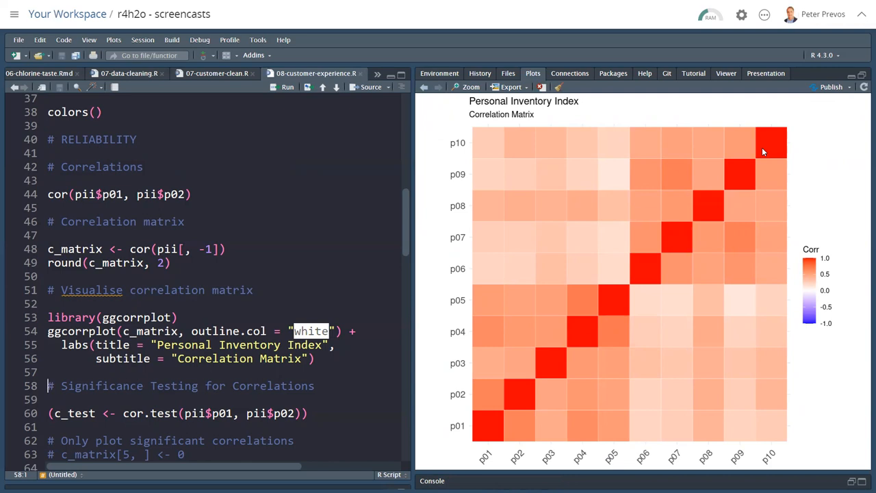
{"action": "mouse_move", "coordinate": [636, 137]}
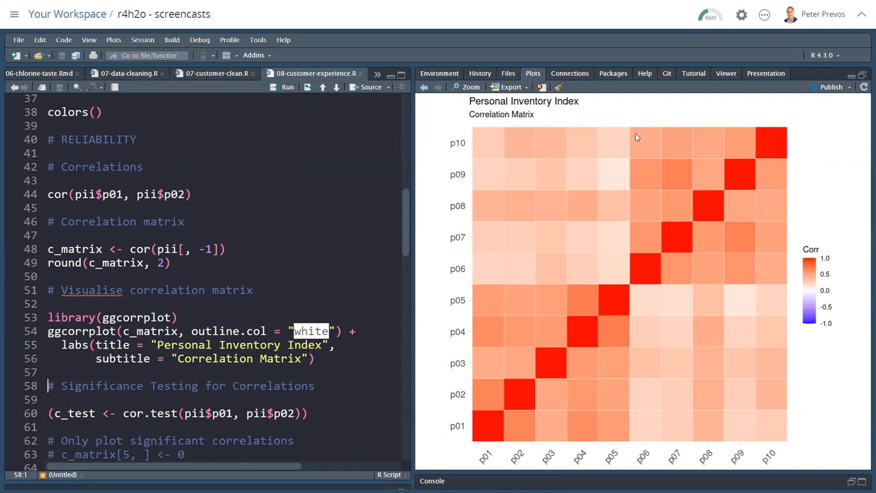
{"action": "mouse_move", "coordinate": [644, 290]}
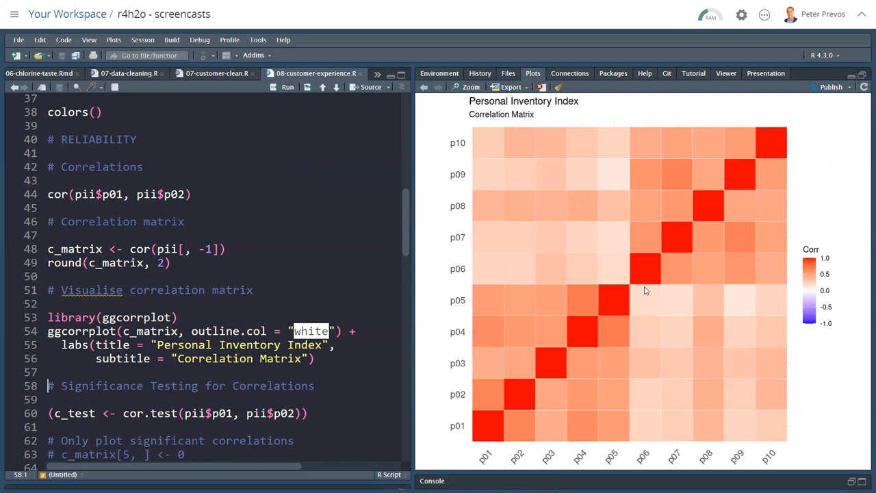
{"action": "mouse_move", "coordinate": [783, 149]}
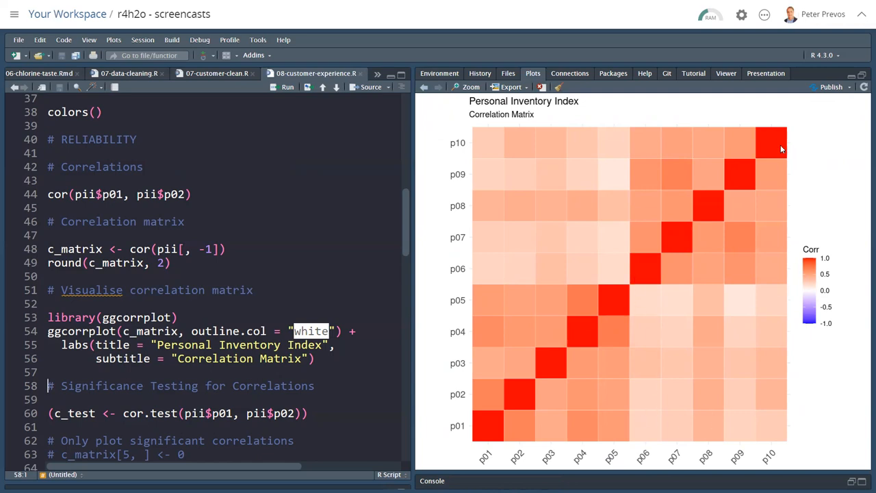
{"action": "mouse_move", "coordinate": [479, 227]}
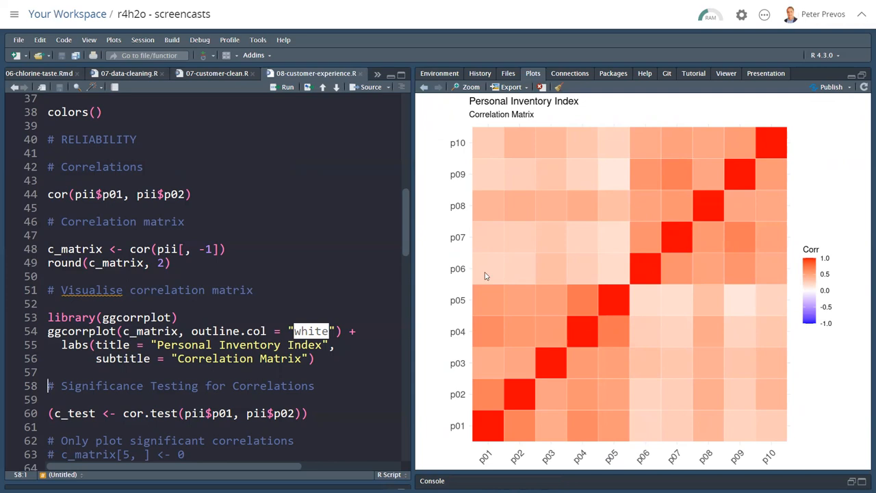
{"action": "mouse_move", "coordinate": [510, 235]}
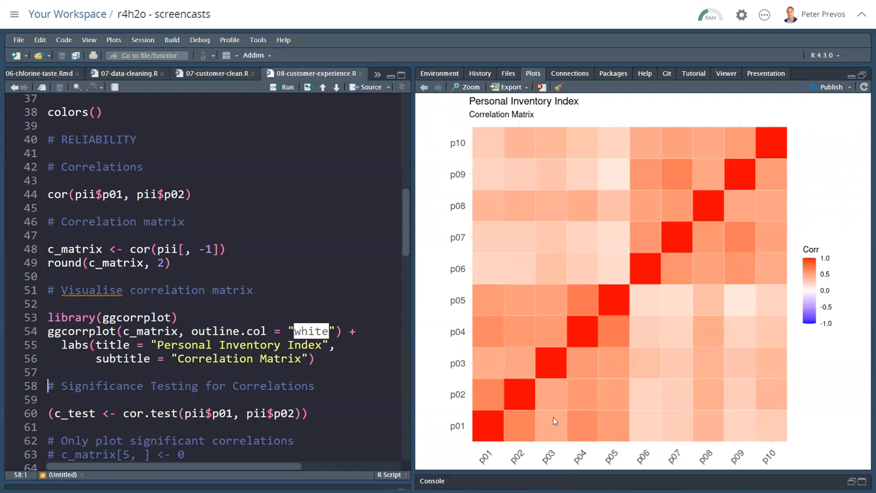
{"action": "mouse_move", "coordinate": [623, 295]}
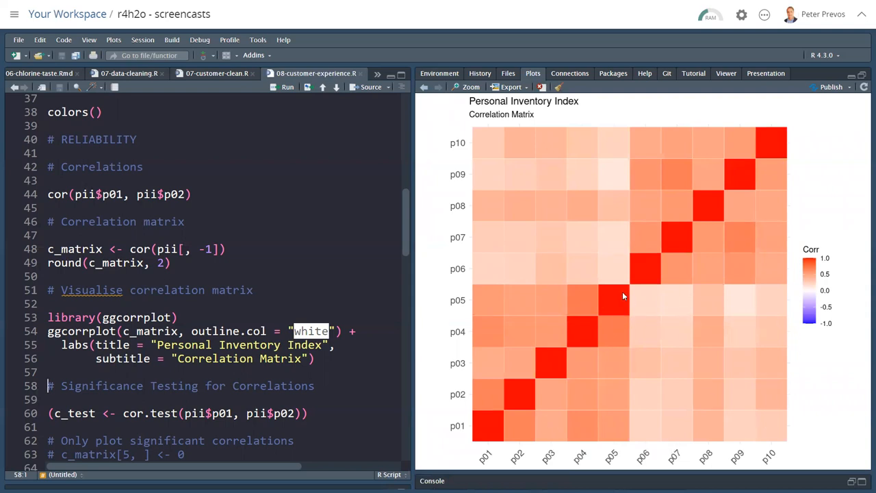
{"action": "mouse_move", "coordinate": [145, 293]}
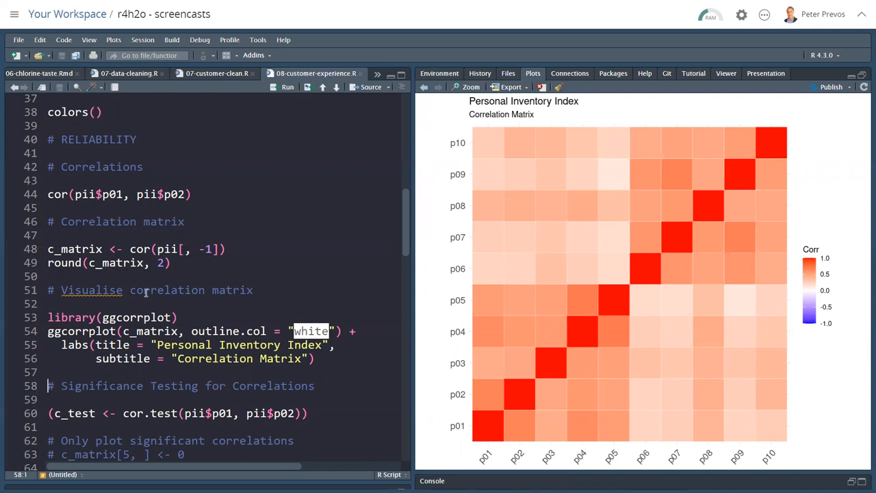
Run cor.test on p01 and p02: r = 0.658, t = 18.27, p < 2.2e-16
{"action": "scroll", "scroll_direction": "down", "scroll_amount": 3}
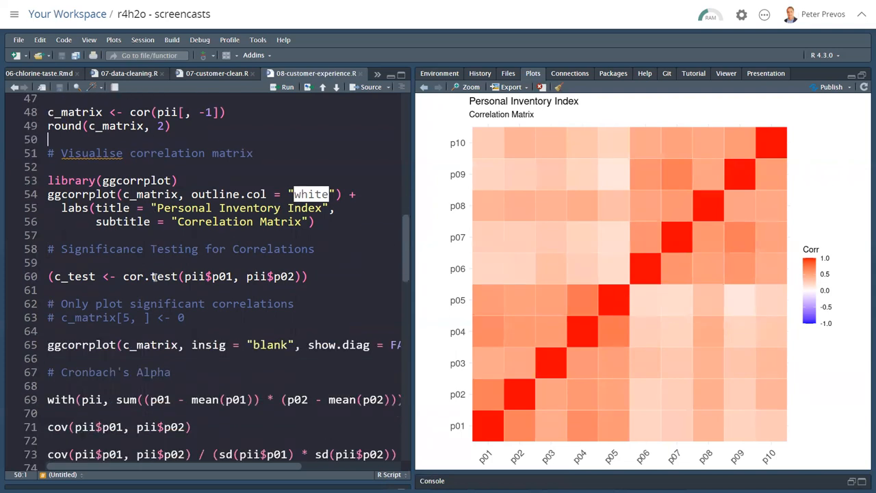
{"action": "mouse_move", "coordinate": [164, 276]}
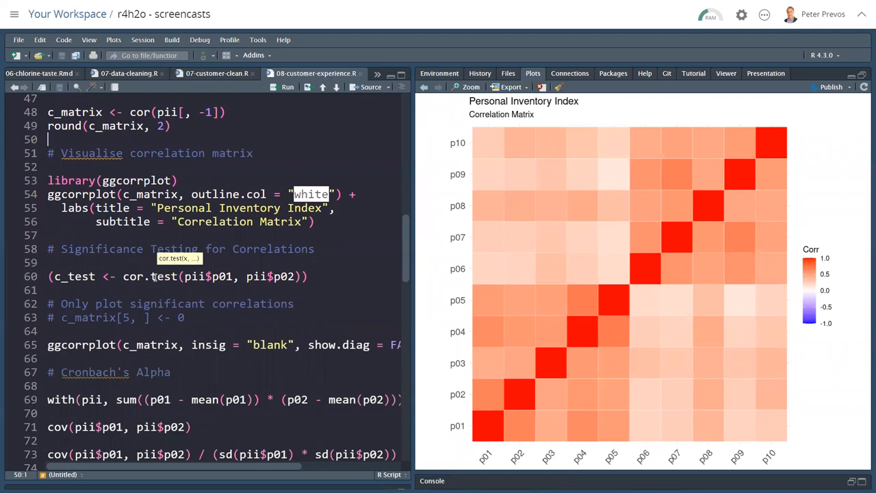
{"action": "left_click", "coordinate": [47, 249]}
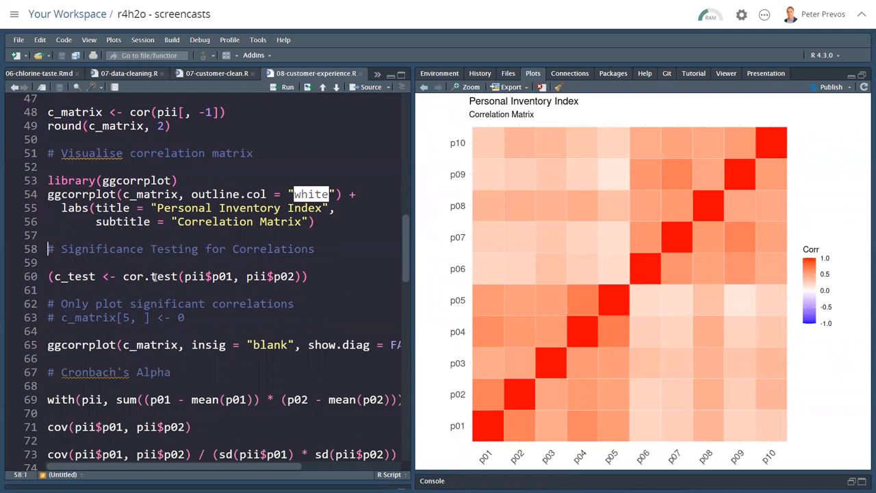
{"action": "left_click", "coordinate": [129, 276]}
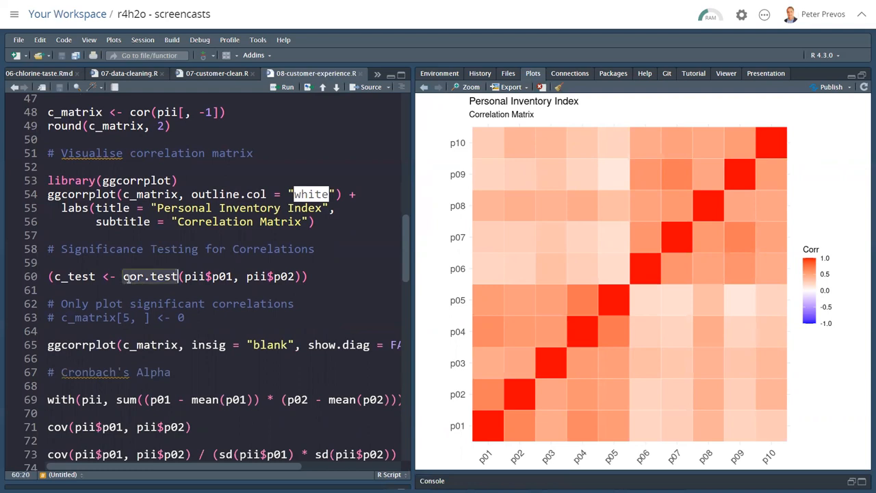
{"action": "left_click", "coordinate": [48, 277]}
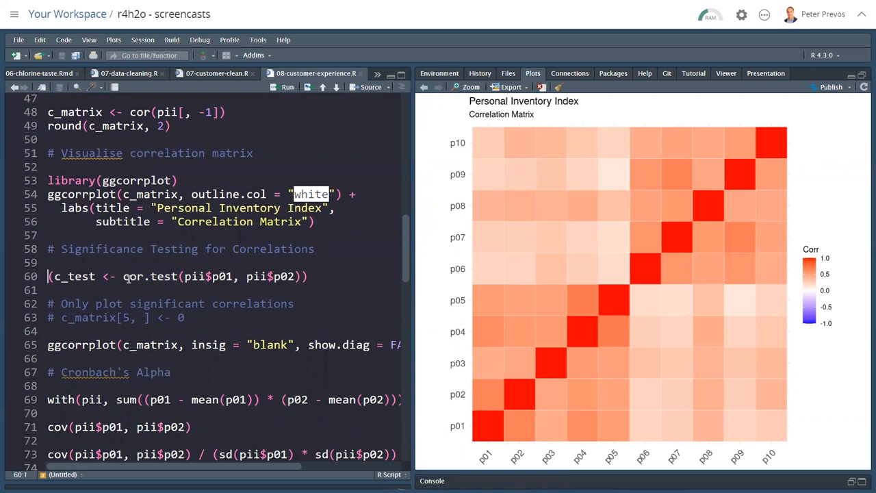
{"action": "left_click", "coordinate": [288, 88]}
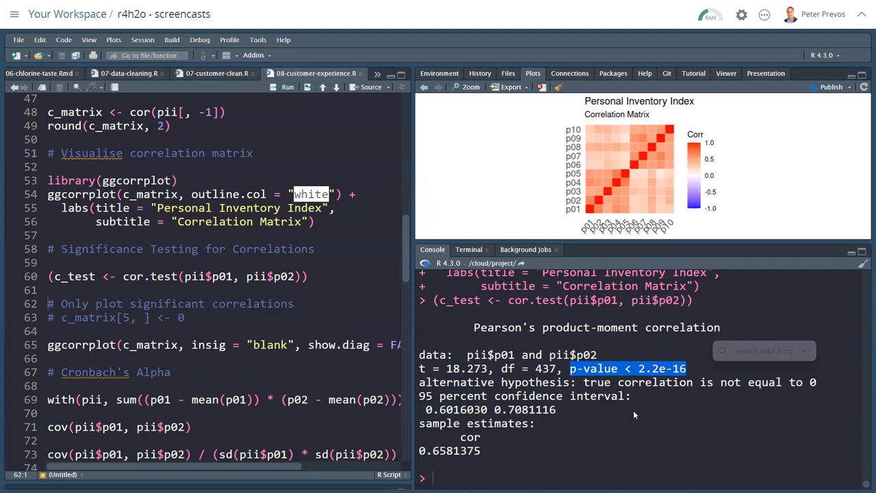
{"action": "left_click", "coordinate": [175, 345]}
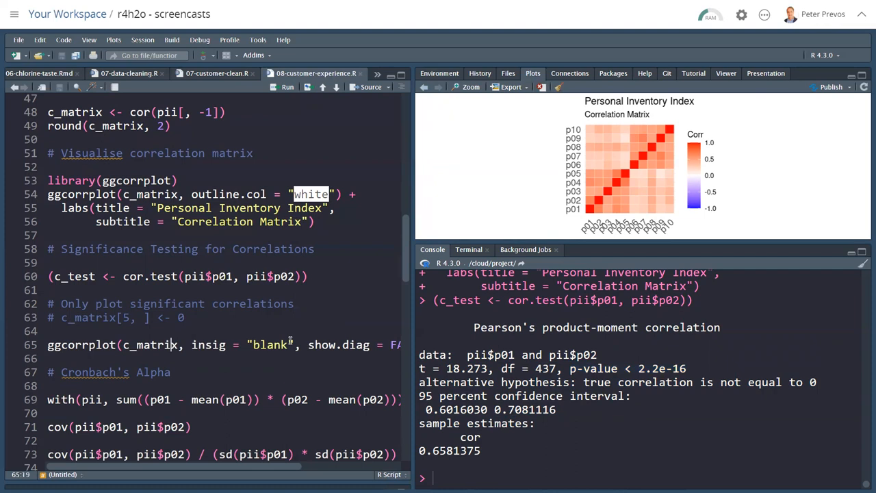
Draw ggcorrplot with insig blank and no diagonal, zero c_matrix row 5, then get p01–p02 covariance 1.674931 and correlation 0.658
{"action": "left_click", "coordinate": [288, 87]}
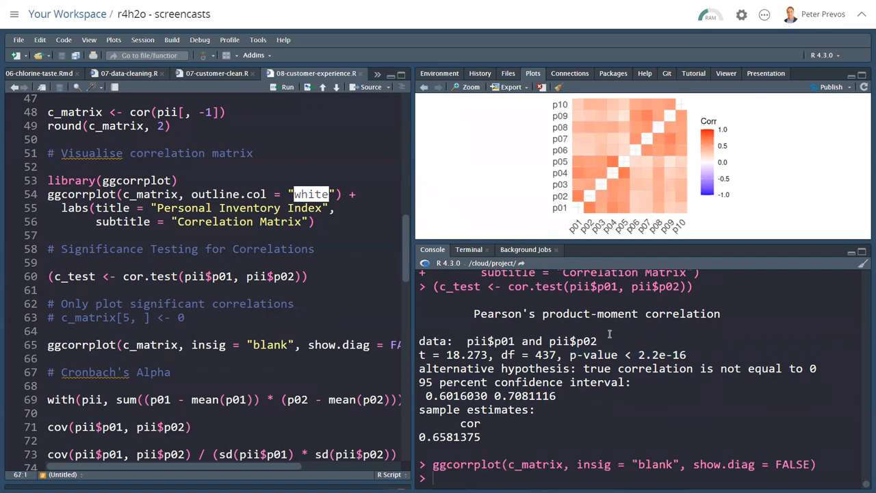
{"action": "left_click_drag", "start_coordinate": [625, 239], "coordinate": [624, 351]}
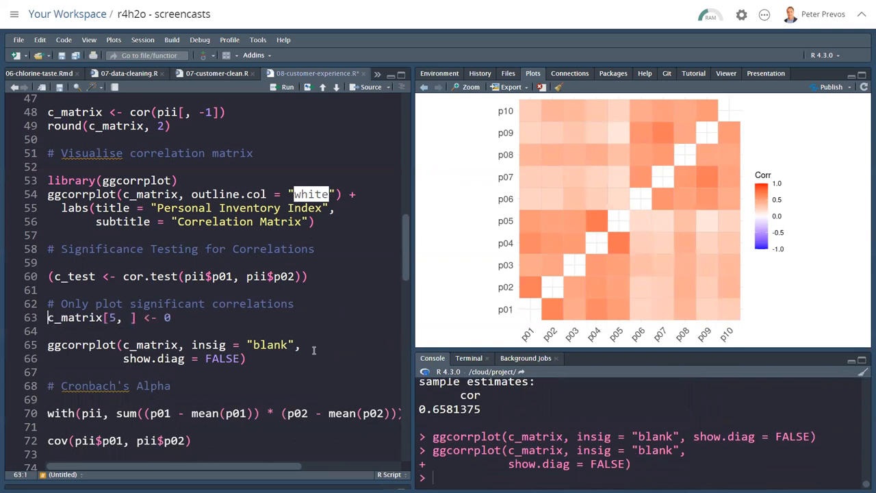
{"action": "left_click", "coordinate": [288, 88]}
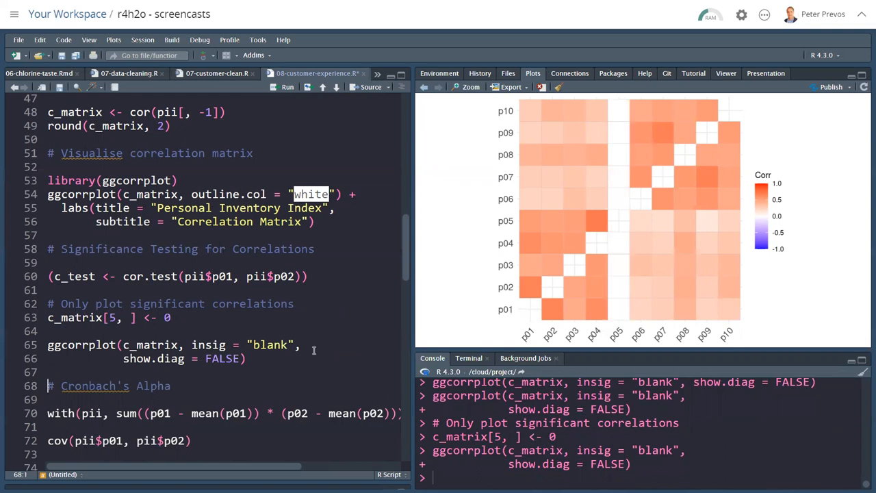
{"action": "left_click", "coordinate": [52, 373]}
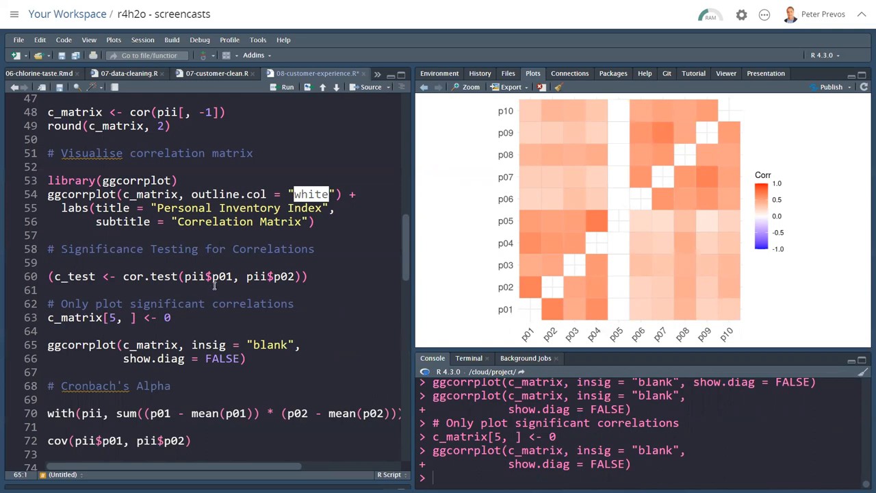
{"action": "scroll", "scroll_direction": "down", "scroll_amount": 3}
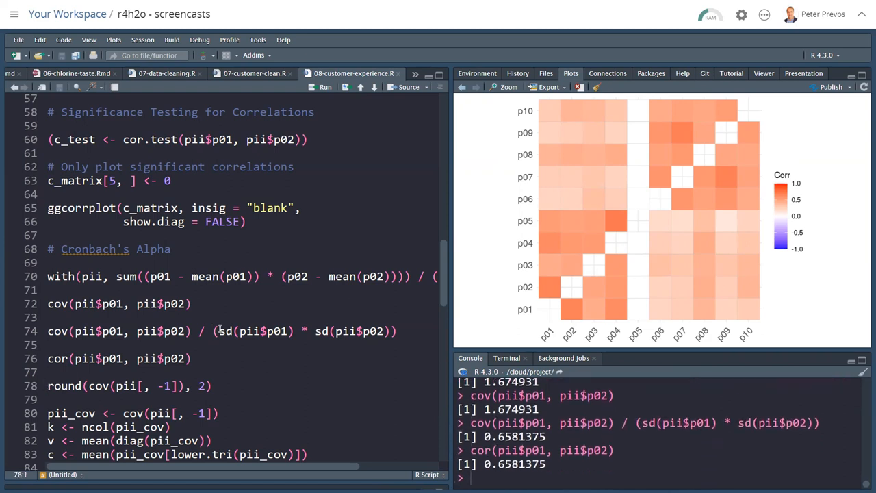
Print round(cov(pii[, -1]), 2) and store the covariances as pii_cov
{"action": "scroll", "scroll_direction": "down", "scroll_amount": 3}
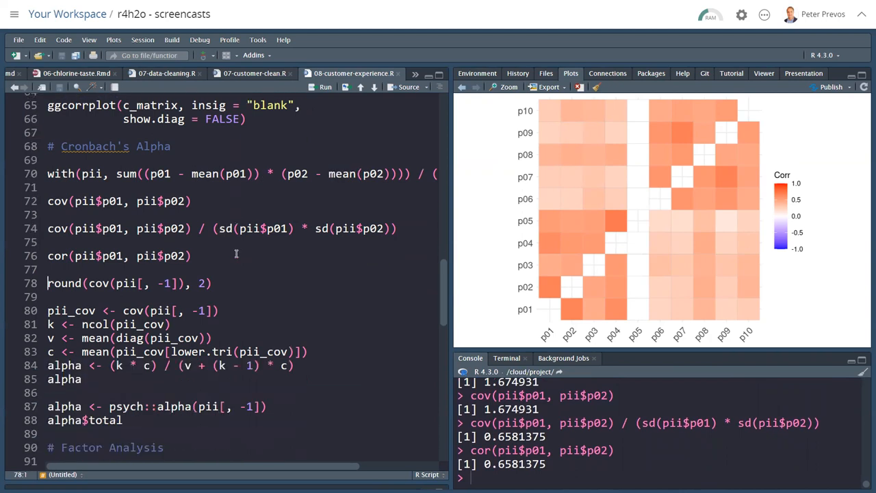
{"action": "left_click", "coordinate": [326, 88]}
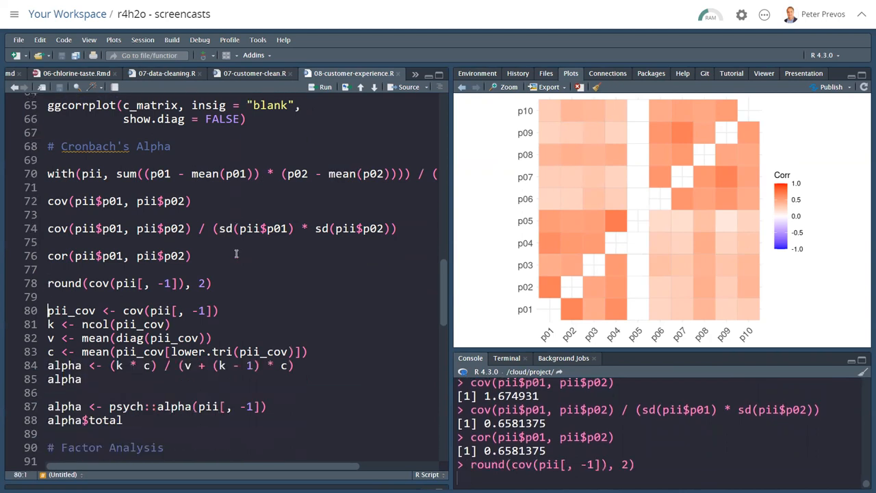
{"action": "left_click", "coordinate": [325, 86]}
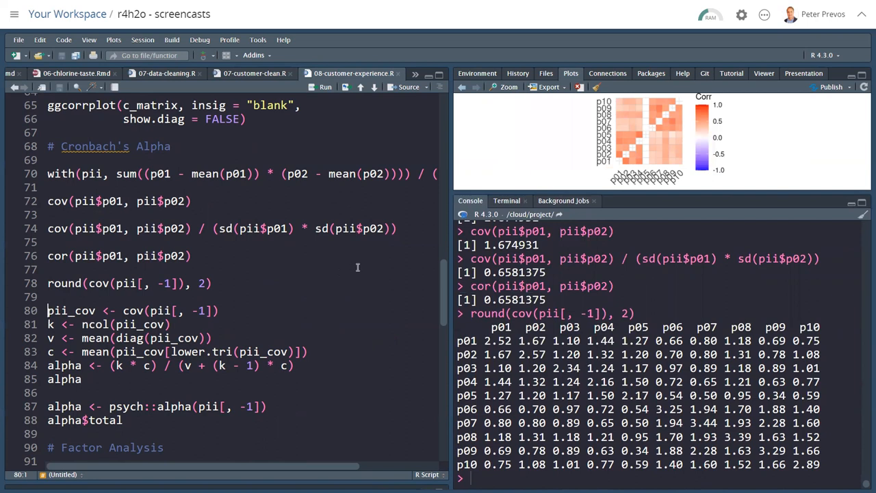
{"action": "mouse_move", "coordinate": [479, 321]}
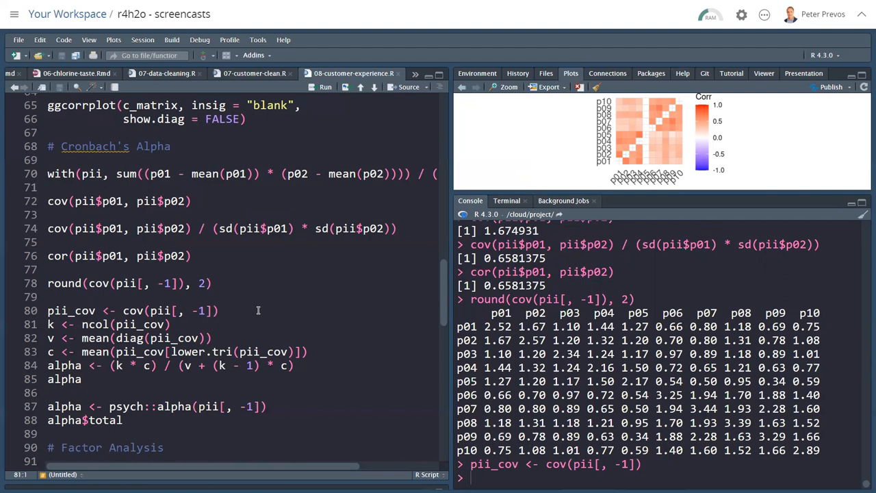
Compute Cronbach's alpha manually from k, variances and covariances, matching psych::alpha's 0.8726885
{"action": "left_click", "coordinate": [324, 87]}
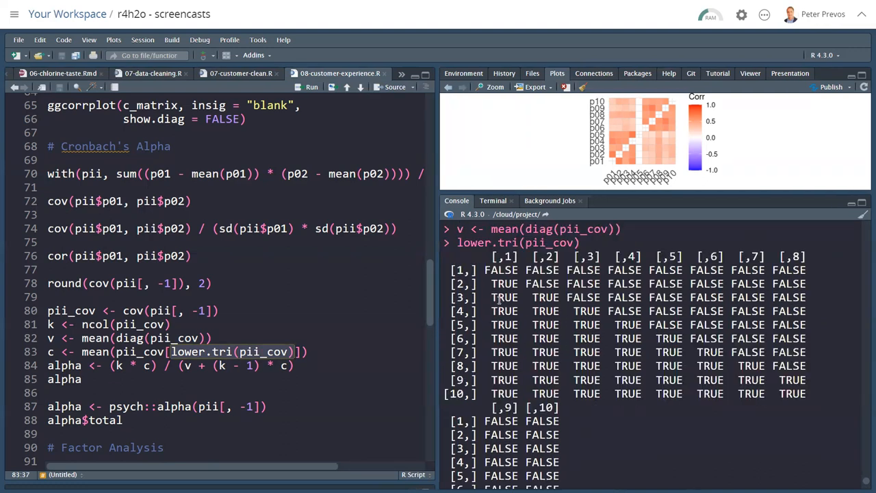
{"action": "scroll", "scroll_direction": "down", "scroll_amount": 3}
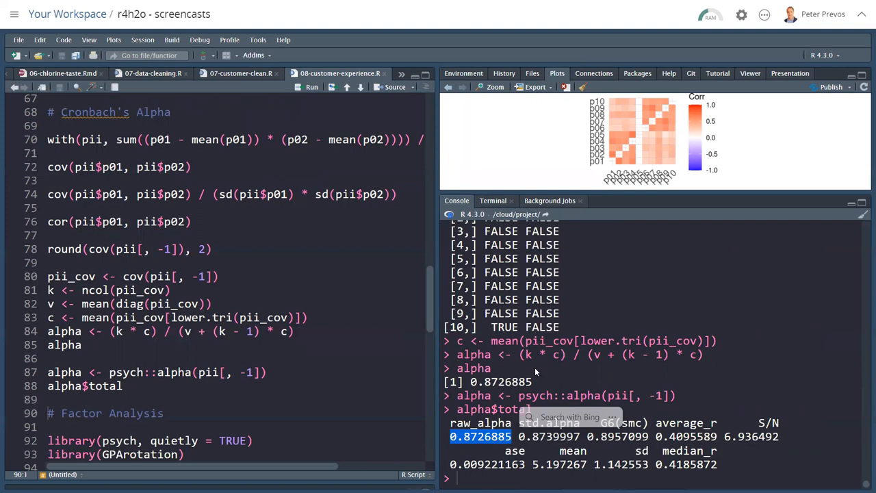
Scroll the script down to the factor analysis code after the alpha checks
{"action": "scroll", "scroll_direction": "down", "scroll_amount": 3}
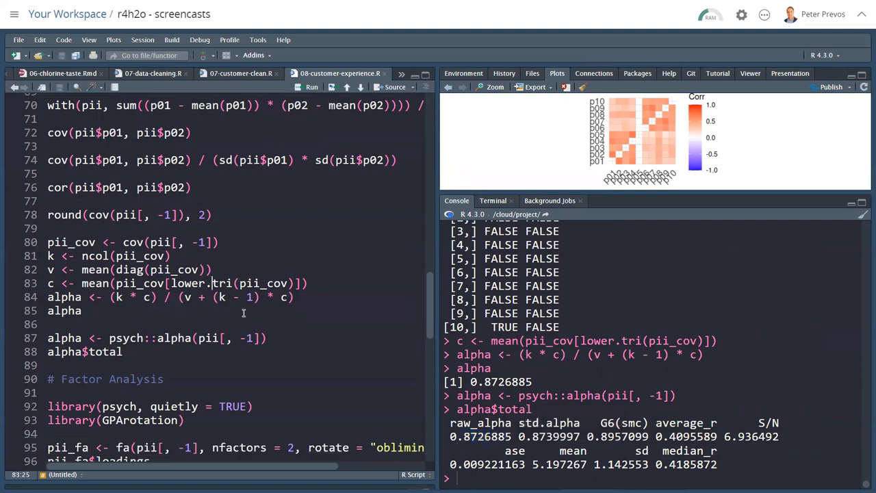
{"action": "scroll", "scroll_direction": "down", "scroll_amount": 3}
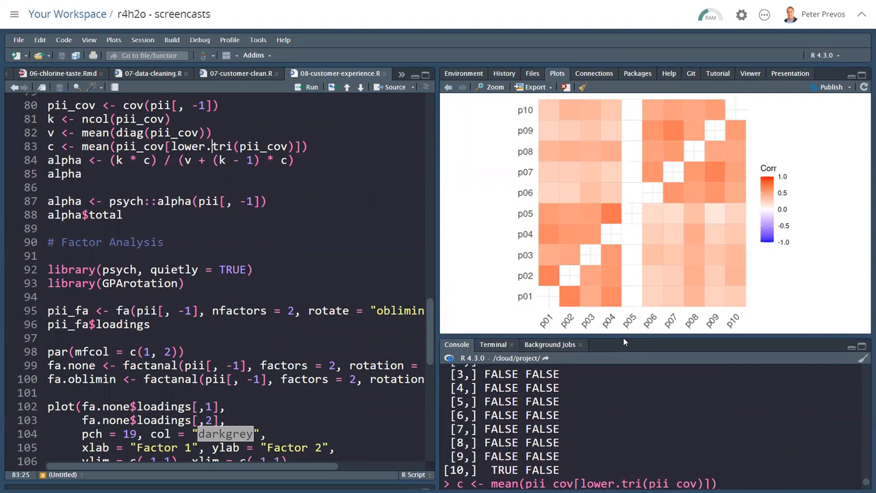
{"action": "mouse_move", "coordinate": [402, 287]}
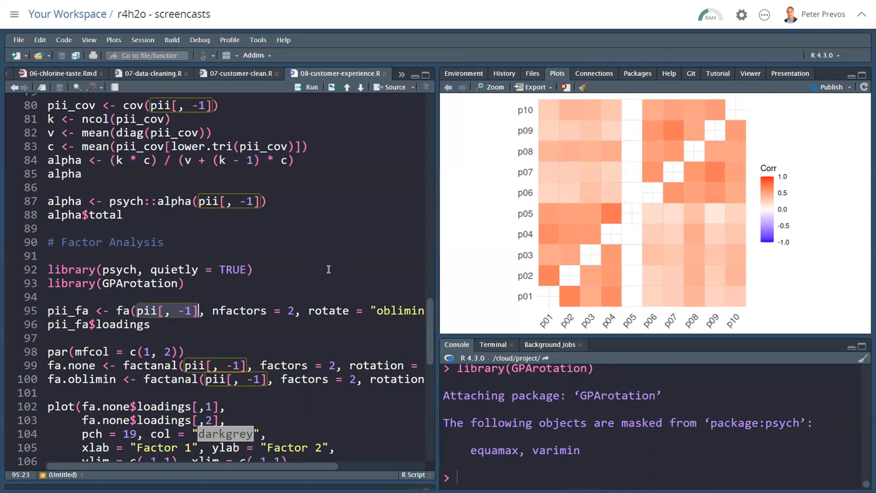
Load psych and GPArotation, print the two-factor fa loadings, and fit both factanal models
{"action": "left_click", "coordinate": [212, 309]}
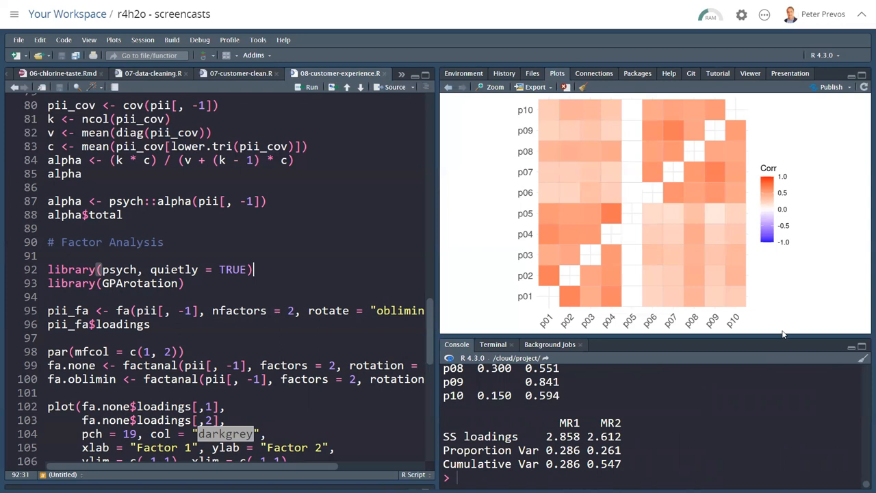
{"action": "mouse_move", "coordinate": [780, 336]}
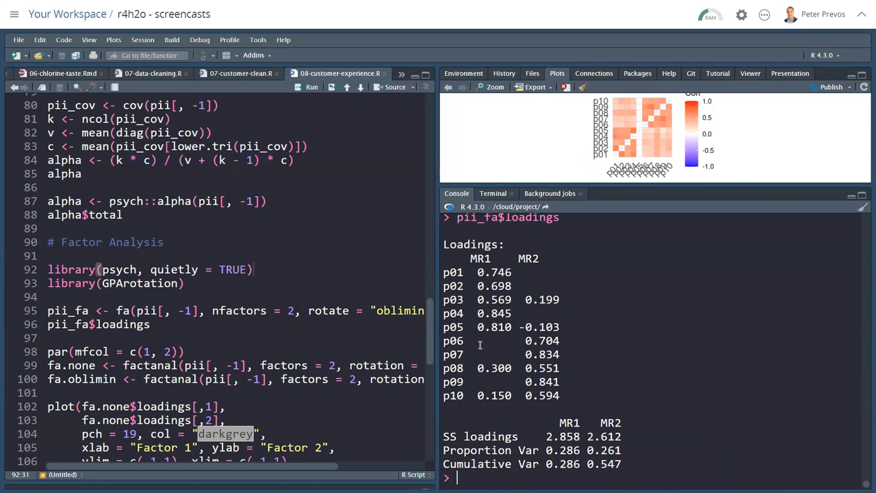
{"action": "mouse_move", "coordinate": [486, 368]}
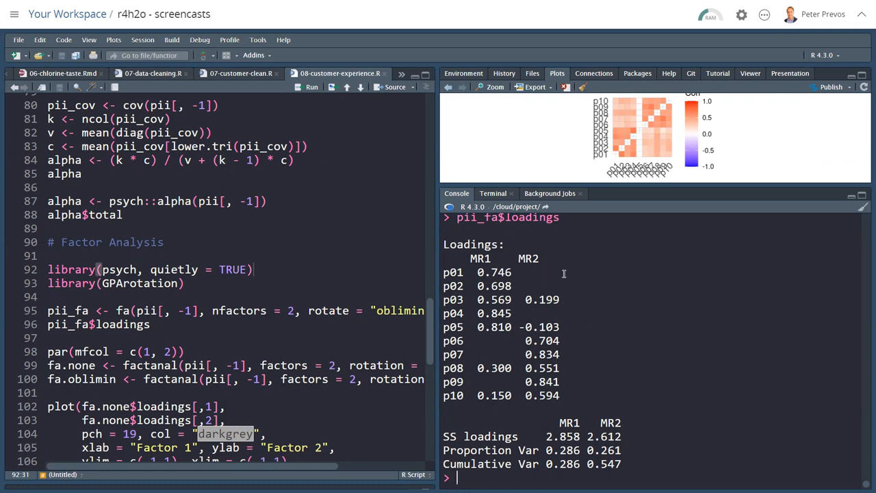
{"action": "mouse_move", "coordinate": [539, 312]}
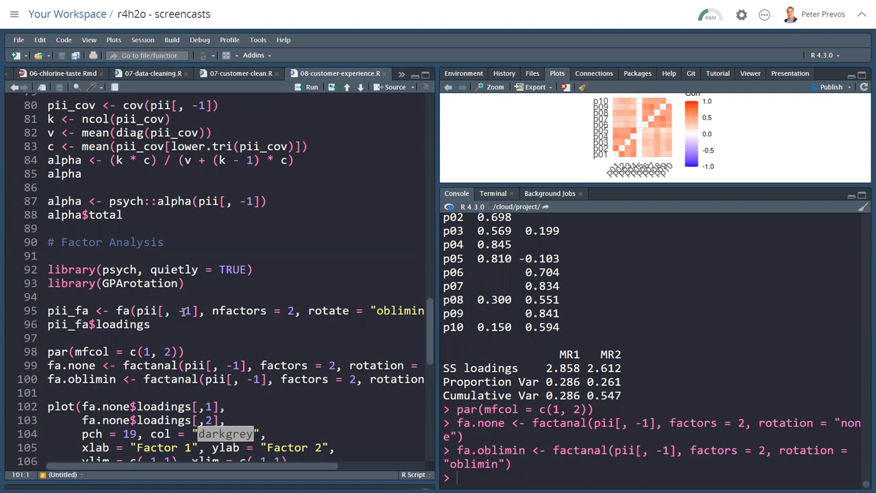
Enlarge the Plots pane and redraw the No rotation and Oblimin rotation loading plots with grey zero lines
{"action": "scroll", "scroll_direction": "down", "scroll_amount": 3}
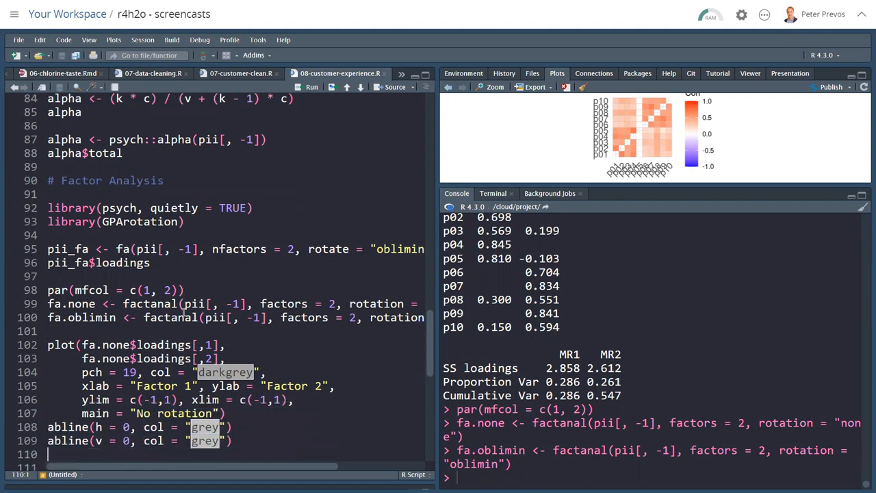
{"action": "scroll", "scroll_direction": "down", "scroll_amount": 3}
{"action": "type", "text": "plot(fa.oblimin$loadings[,1],"}
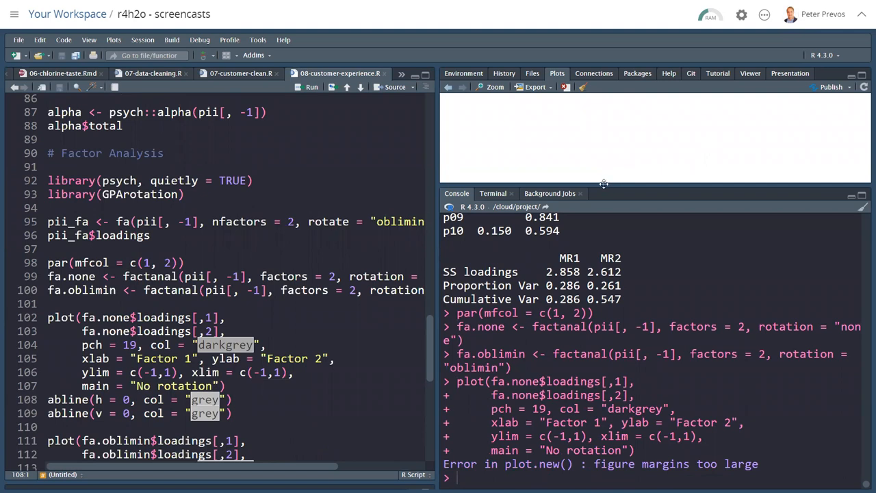
{"action": "left_click_drag", "start_coordinate": [604, 184], "coordinate": [604, 416]}
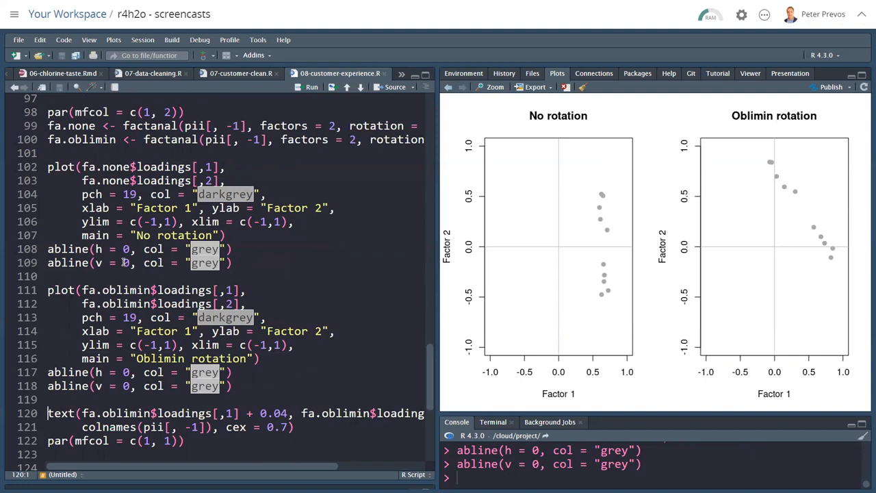
Refit pii_fa with two factors and reprint its loadings table in the enlarged console
{"action": "scroll", "scroll_direction": "up", "scroll_amount": 3}
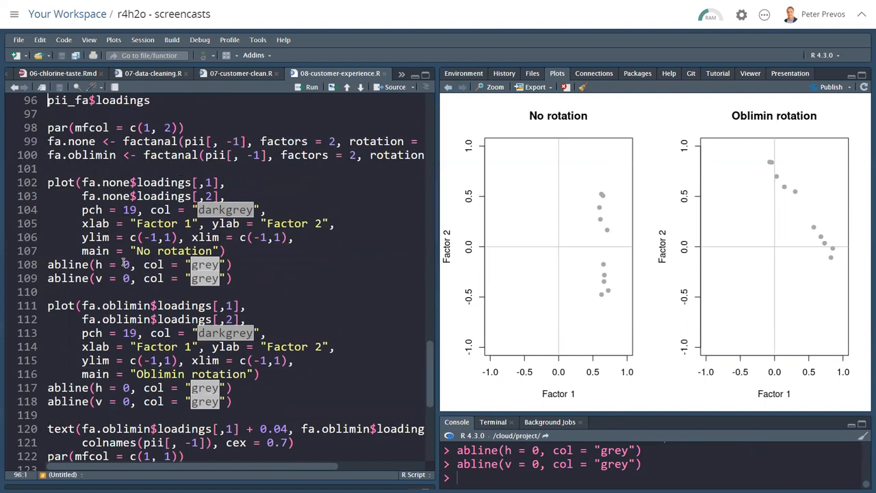
{"action": "scroll", "scroll_direction": "up", "scroll_amount": 3}
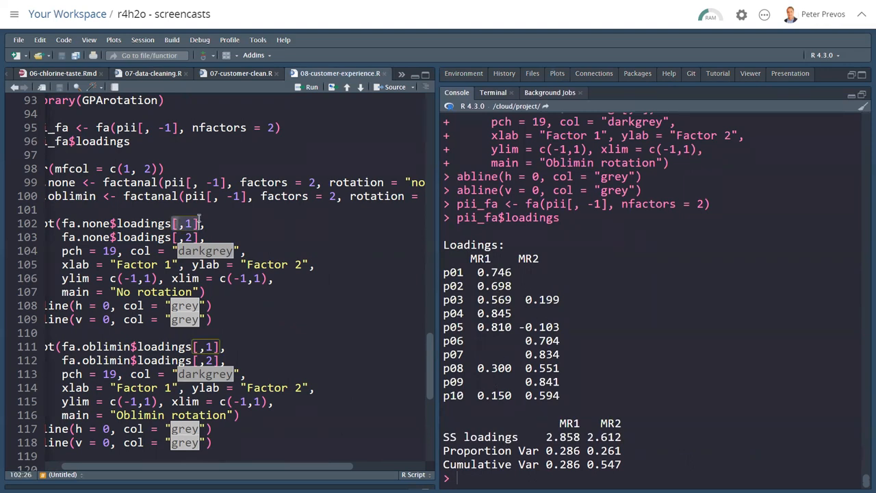
{"action": "scroll", "scroll_direction": "down", "scroll_amount": 3}
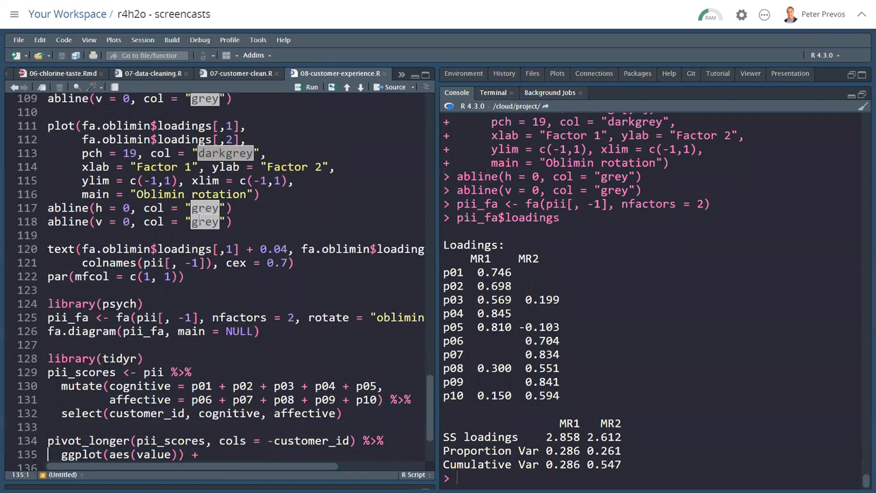
Draw the fa.diagram for ML1 and ML2, then clear the plot history
{"action": "left_click", "coordinate": [57, 235]}
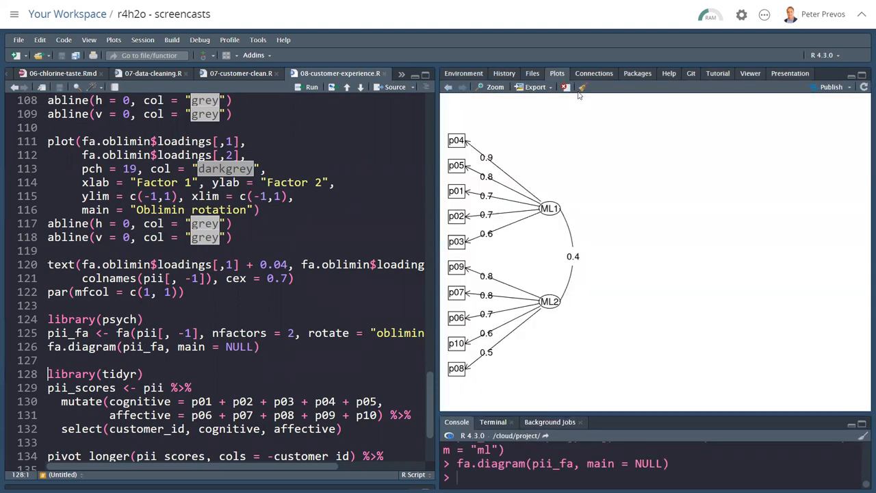
{"action": "left_click", "coordinate": [565, 87]}
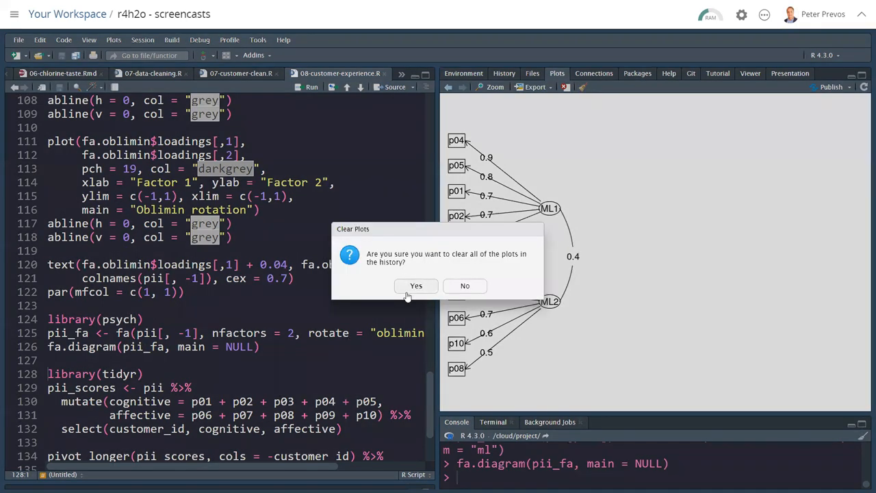
{"action": "left_click", "coordinate": [416, 286]}
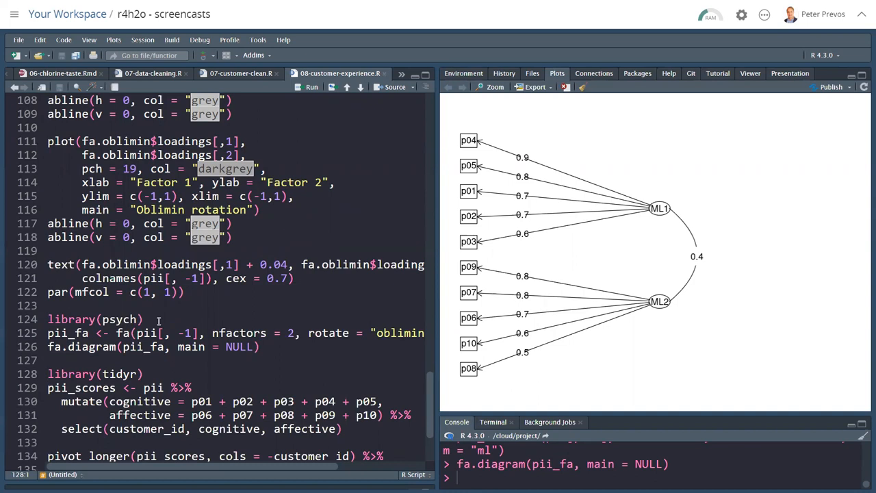
Compute cognitive and affective scores with tidyr and run their ggplot histograms
{"action": "left_click", "coordinate": [49, 374]}
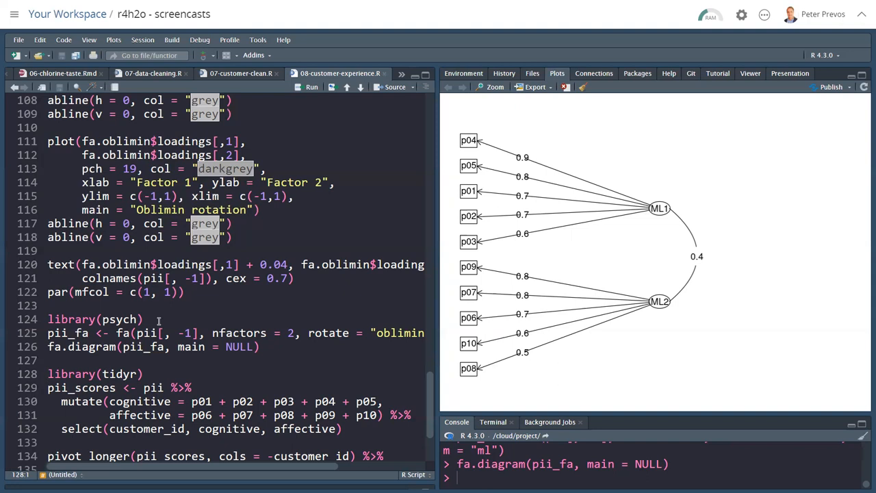
{"action": "left_click", "coordinate": [48, 374]}
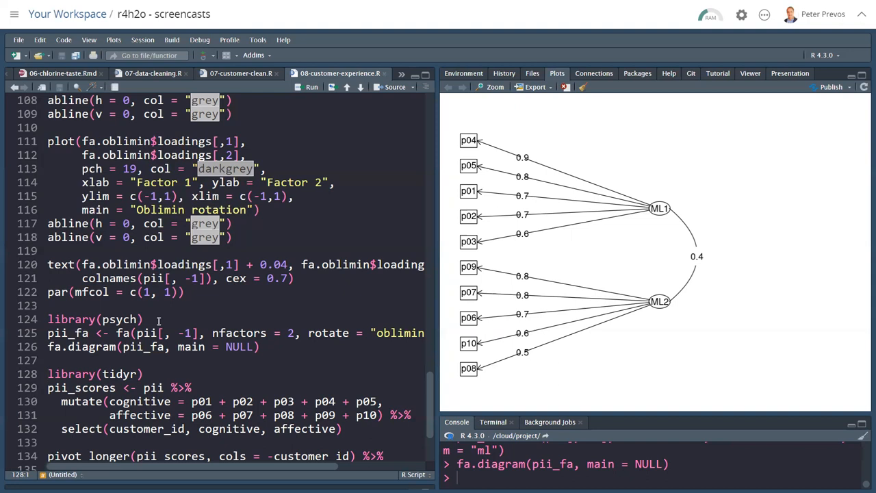
{"action": "scroll", "scroll_direction": "down", "scroll_amount": 3}
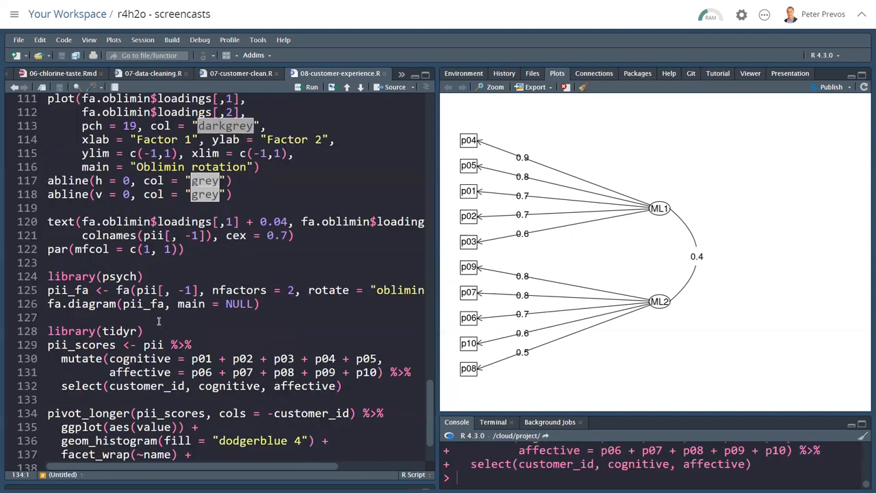
{"action": "scroll", "scroll_direction": "down", "scroll_amount": 3}
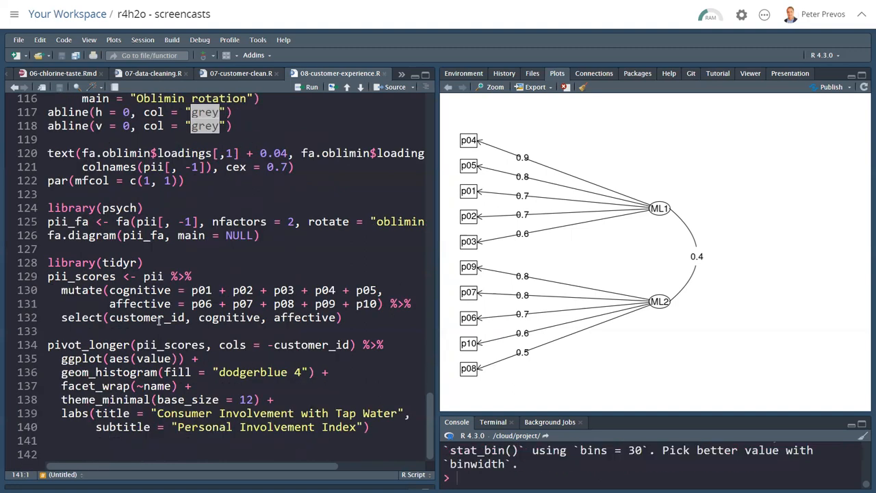